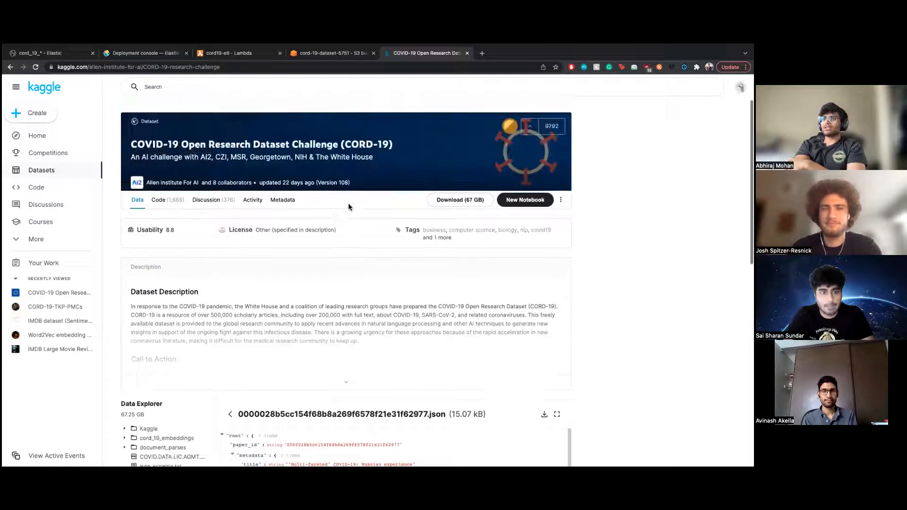
Browse the first paper's JSON in document_parses > pdf_json, collapsing its body_text entries.
{"action": "scroll", "scroll_direction": "down", "scroll_amount": 3}
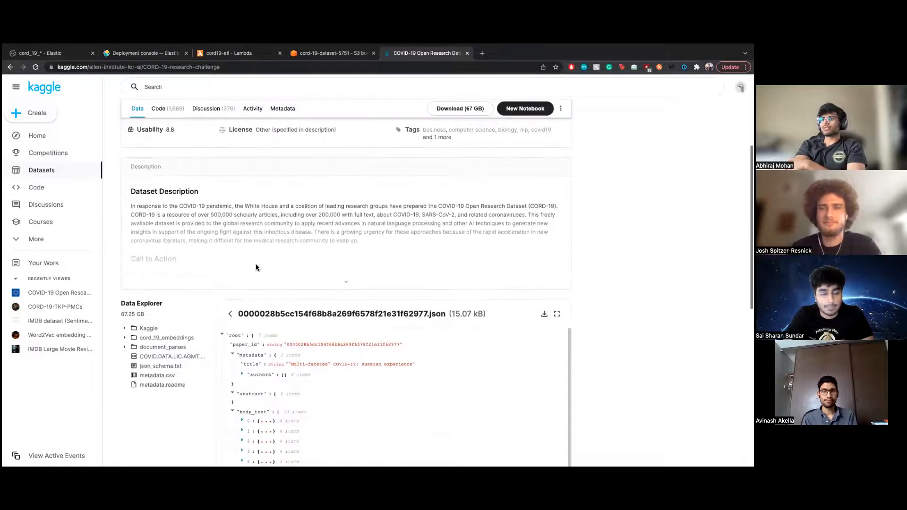
{"action": "left_click", "coordinate": [157, 375]}
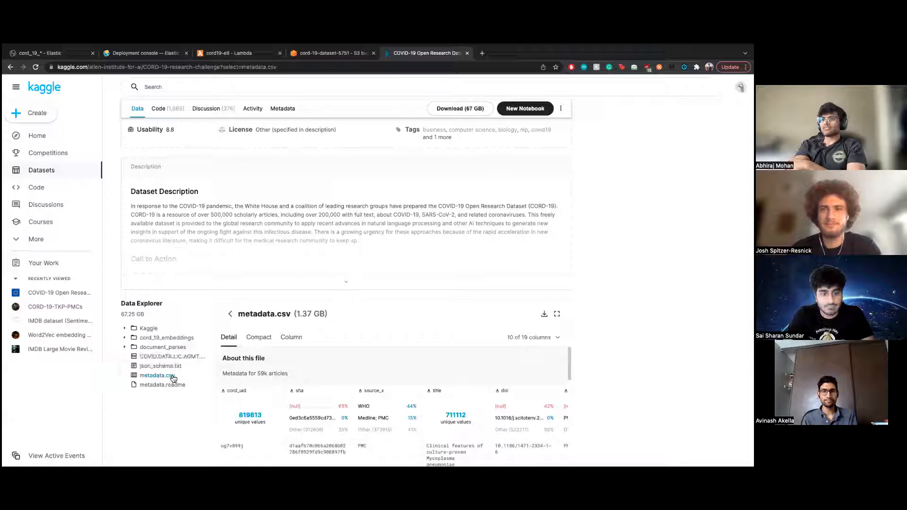
{"action": "left_click", "coordinate": [125, 347]}
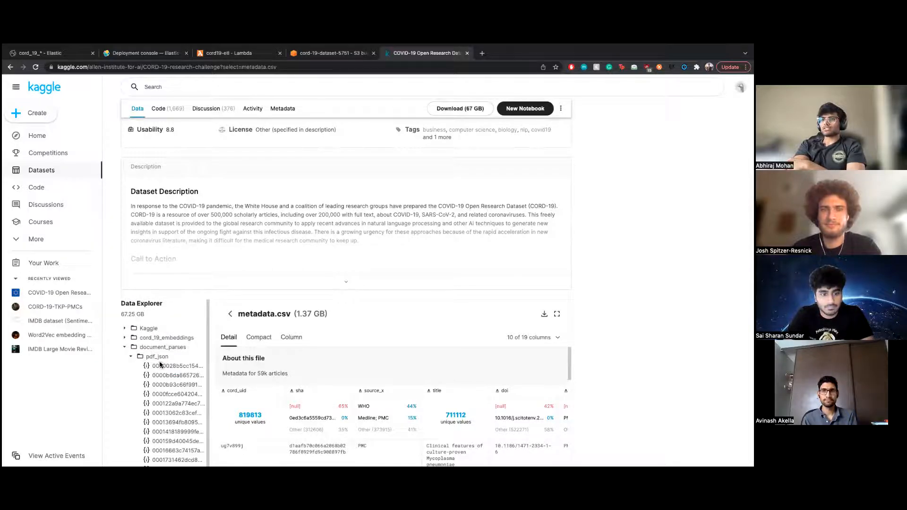
{"action": "left_click", "coordinate": [177, 366]}
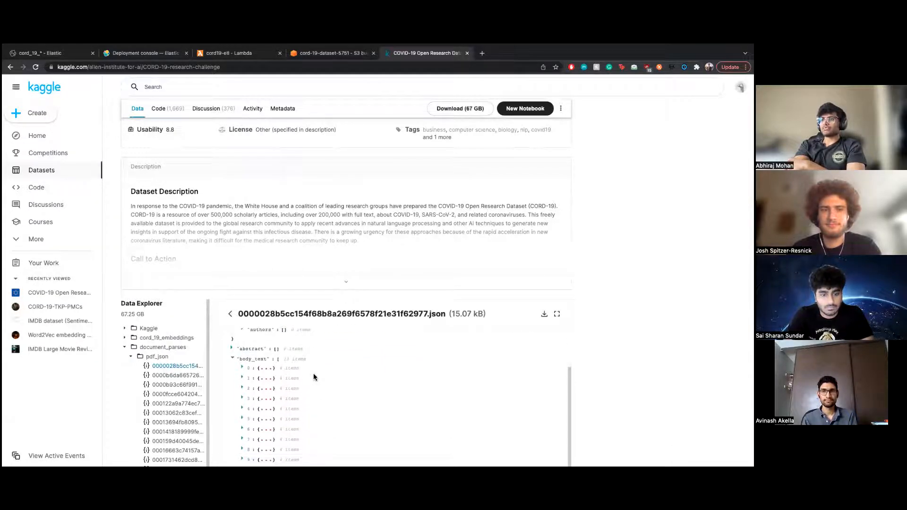
{"action": "scroll", "scroll_direction": "down", "scroll_amount": 3}
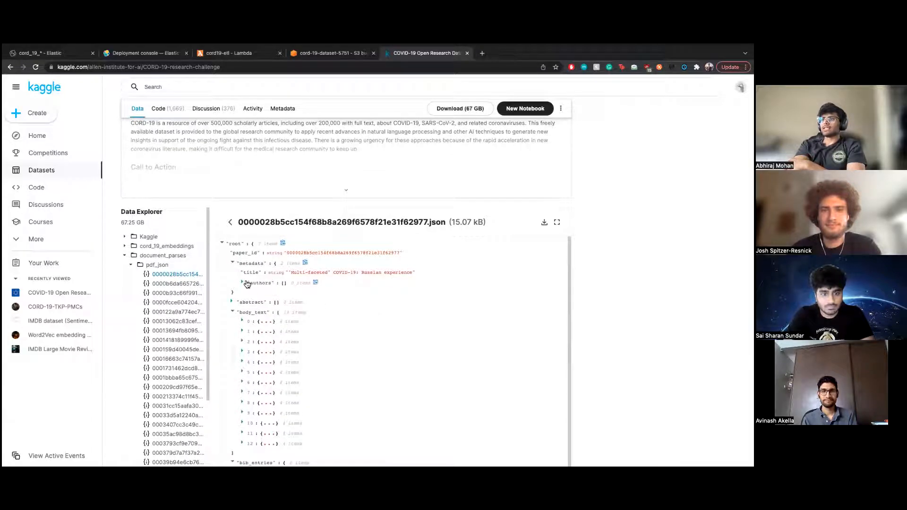
{"action": "left_click", "coordinate": [233, 302]}
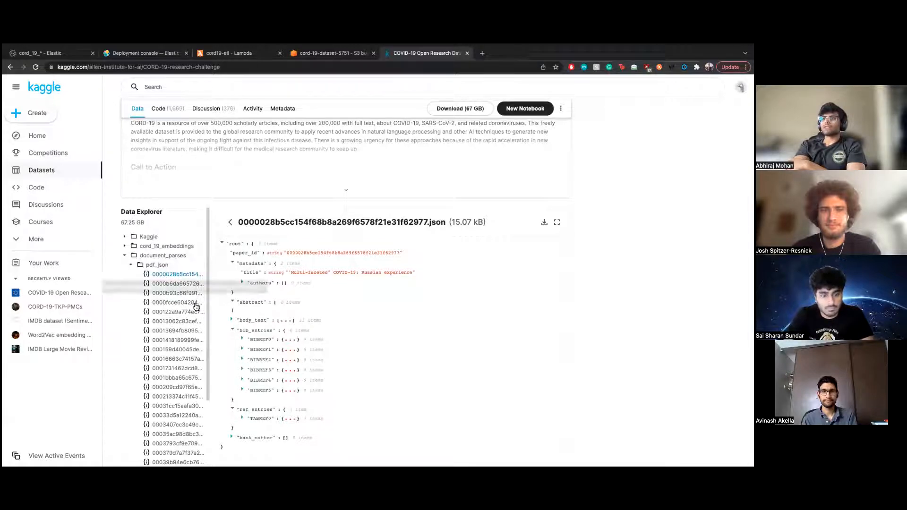
Collapse document_parses and show the metadata.csv preview with its article columns.
{"action": "left_click", "coordinate": [130, 264]}
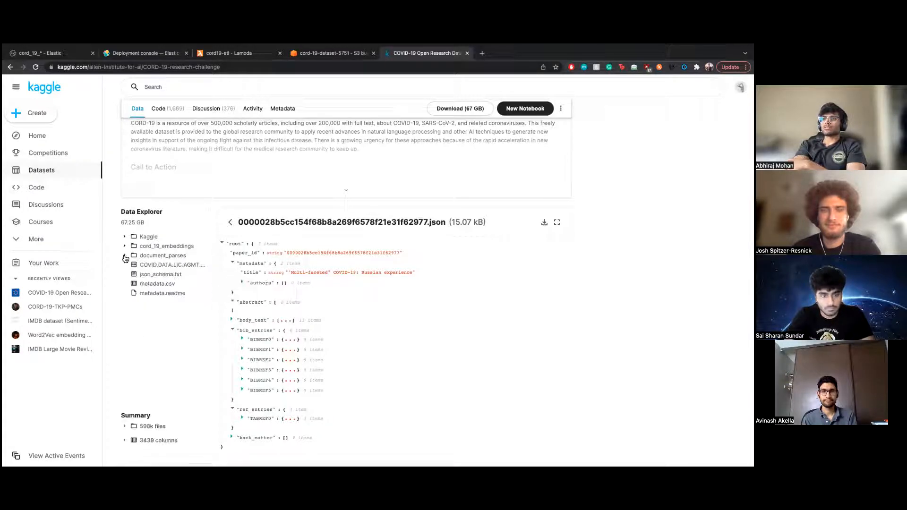
{"action": "left_click", "coordinate": [158, 283]}
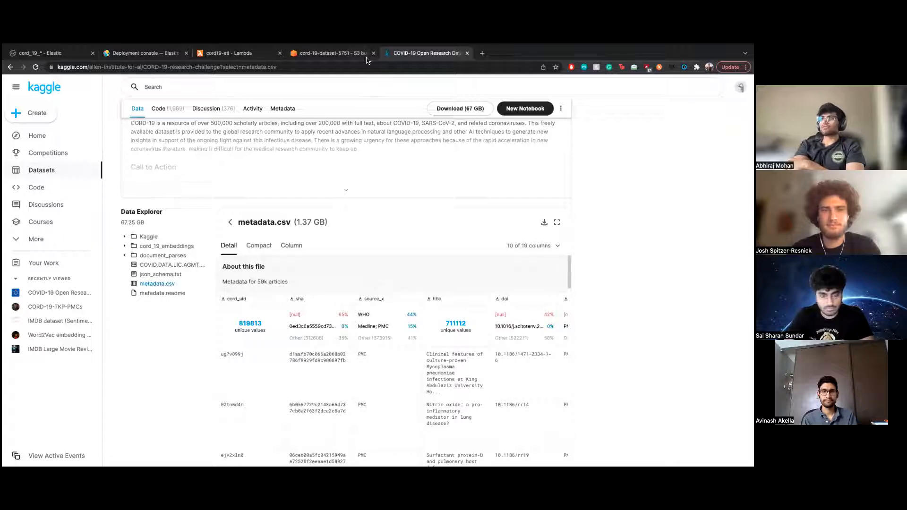
Confirm the cord-19-dataset-5751 bucket's objects hold only metadata.csv, then view its properties.
{"action": "left_click", "coordinate": [329, 52]}
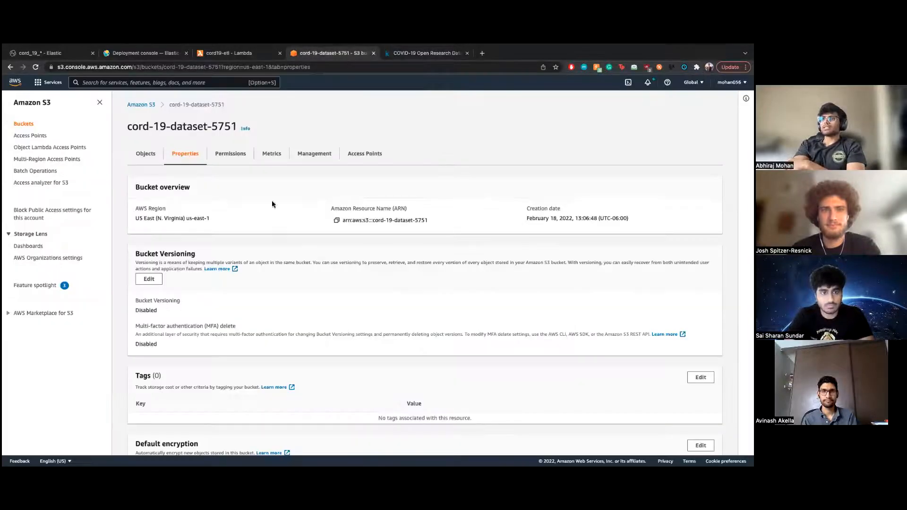
{"action": "left_click", "coordinate": [145, 153]}
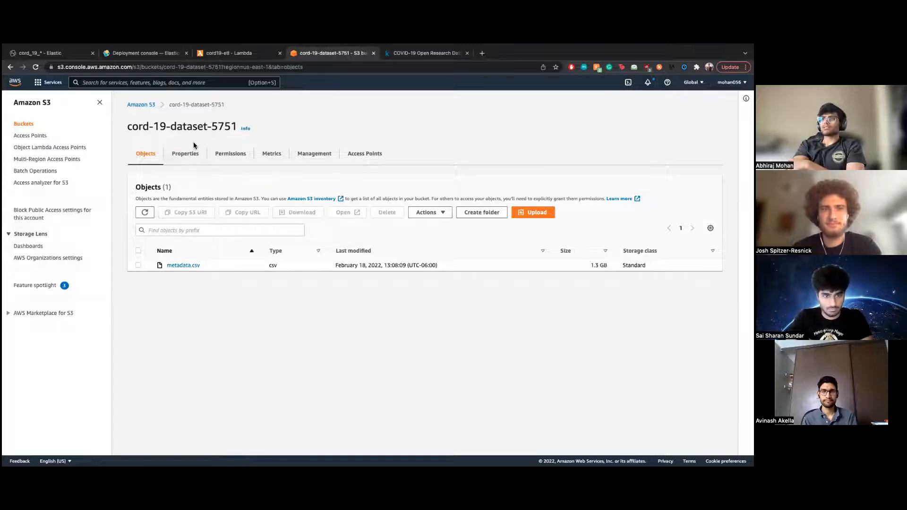
{"action": "double_click", "coordinate": [185, 126]}
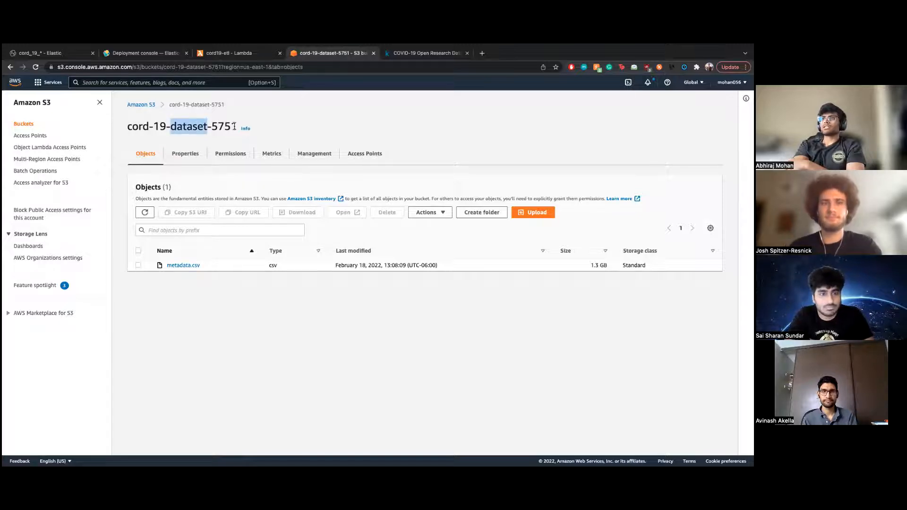
{"action": "mouse_move", "coordinate": [184, 265]}
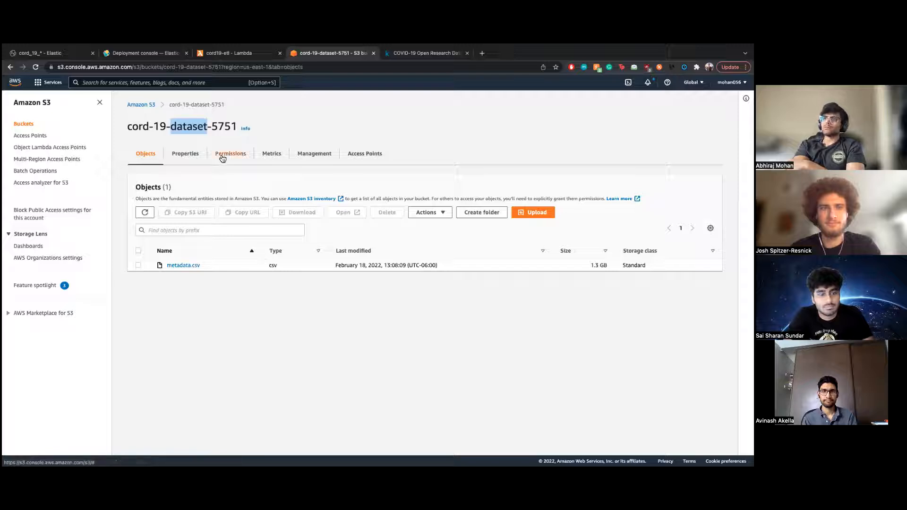
{"action": "left_click", "coordinate": [185, 153]}
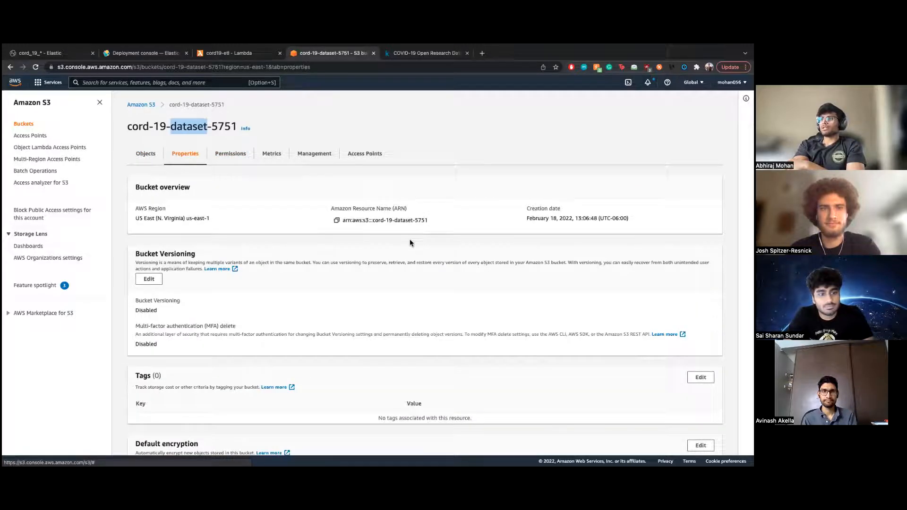
{"action": "mouse_move", "coordinate": [277, 230]}
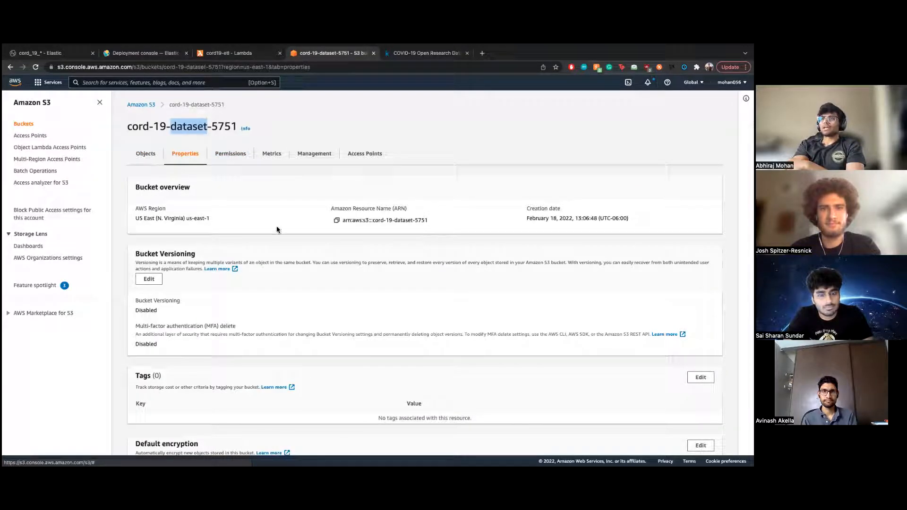
{"action": "left_click", "coordinate": [229, 53]}
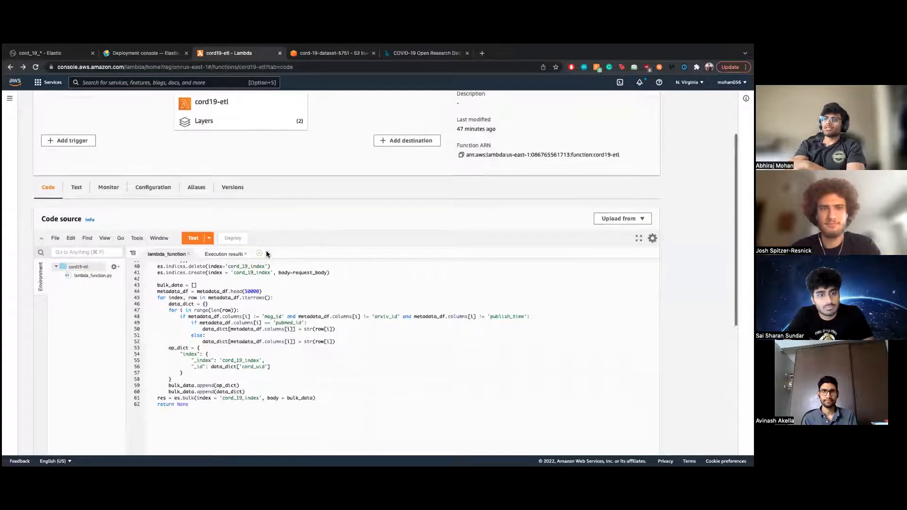
{"action": "mouse_move", "coordinate": [306, 238]}
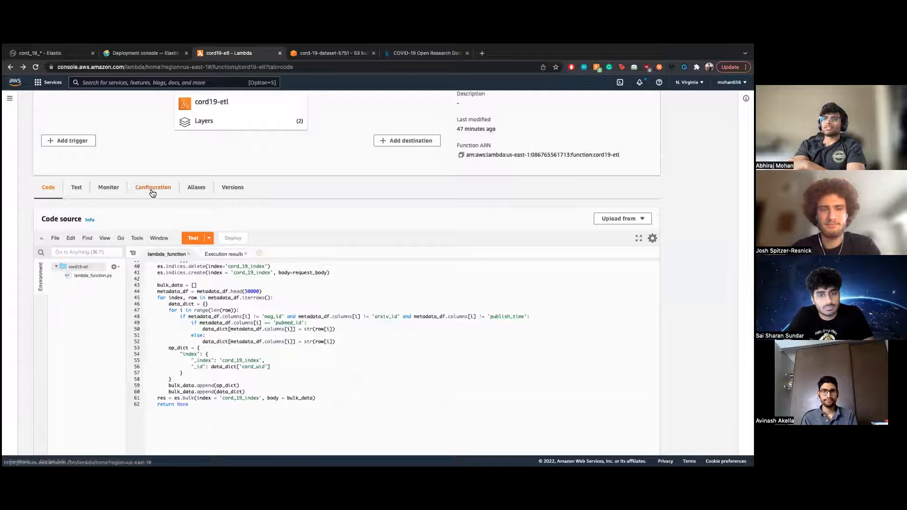
Review the cord19-etl execution role permissions, then its Python 3.7 runtime with pandas and es layers.
{"action": "left_click", "coordinate": [153, 187]}
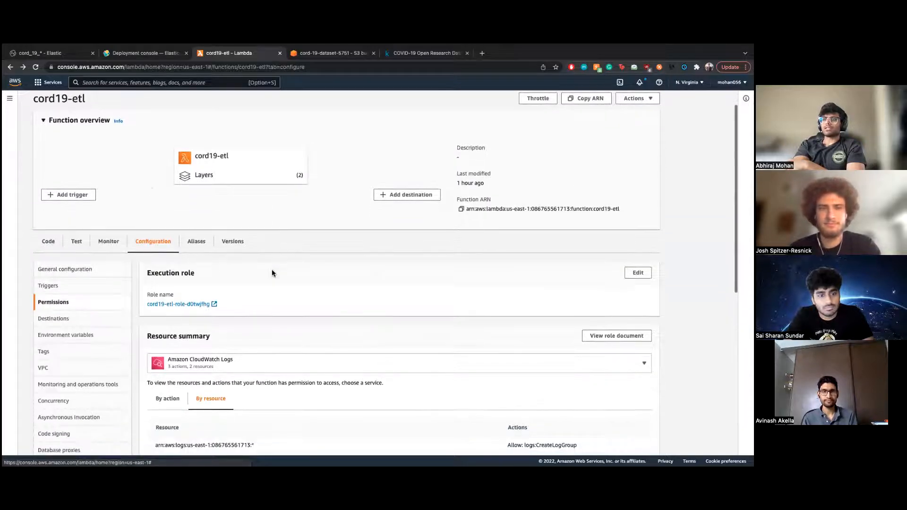
{"action": "scroll", "scroll_direction": "down", "scroll_amount": 3}
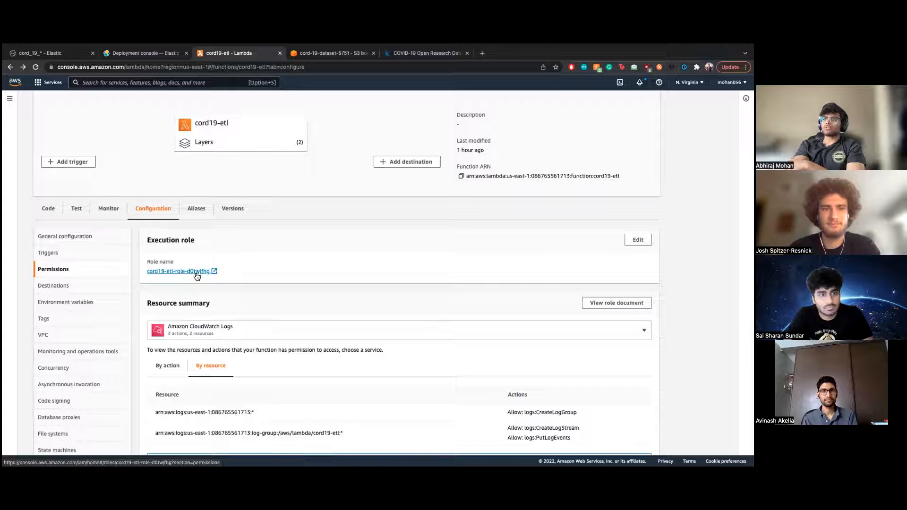
{"action": "left_click", "coordinate": [332, 53]}
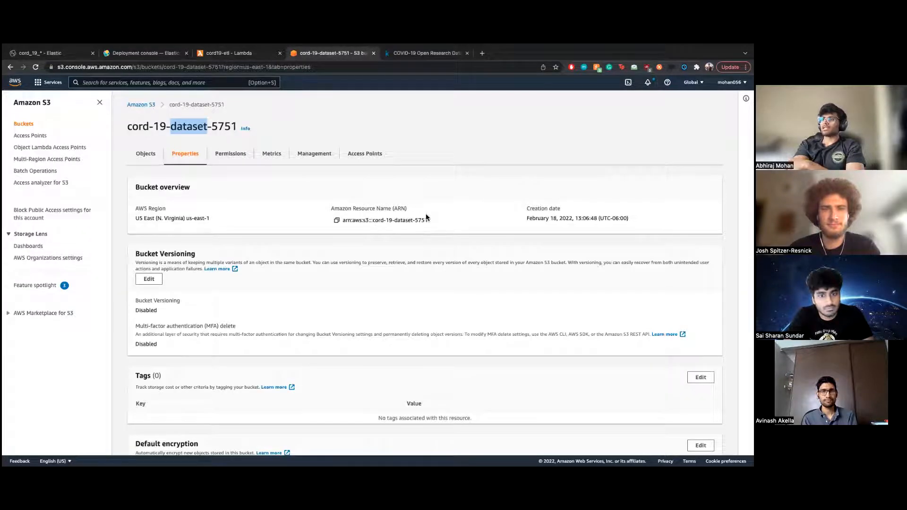
{"action": "left_click", "coordinate": [235, 53]}
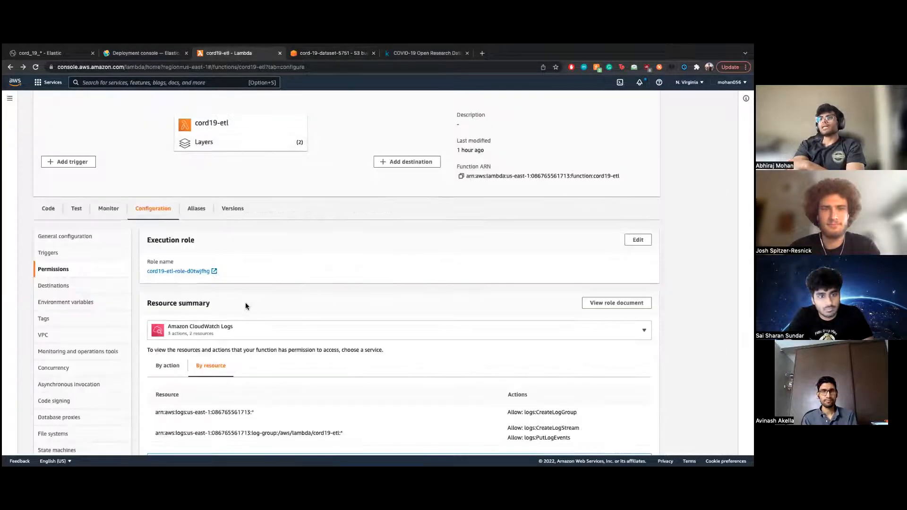
{"action": "scroll", "scroll_direction": "down", "scroll_amount": 3}
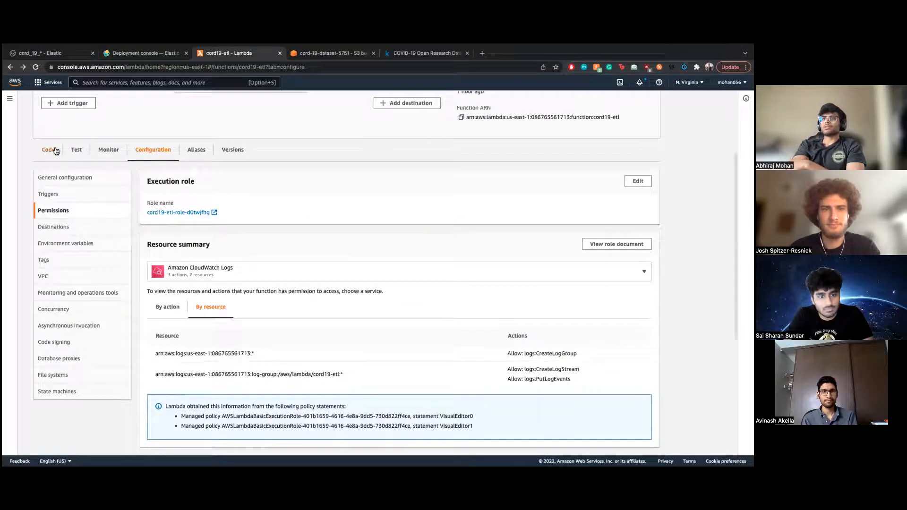
{"action": "left_click", "coordinate": [48, 149]}
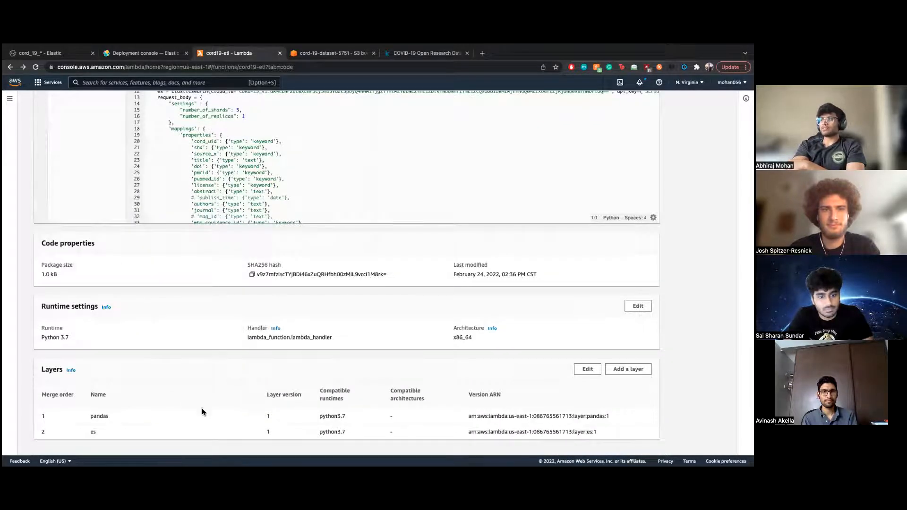
{"action": "mouse_move", "coordinate": [108, 432]}
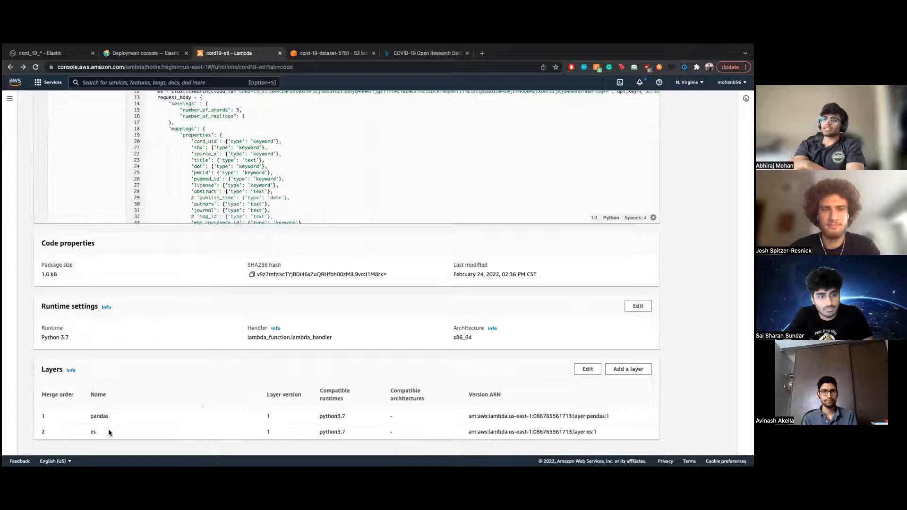
Walk through lambda_function.py's cord_19_index mapping creation in the Lambda editor.
{"action": "scroll", "scroll_direction": "up", "scroll_amount": 3}
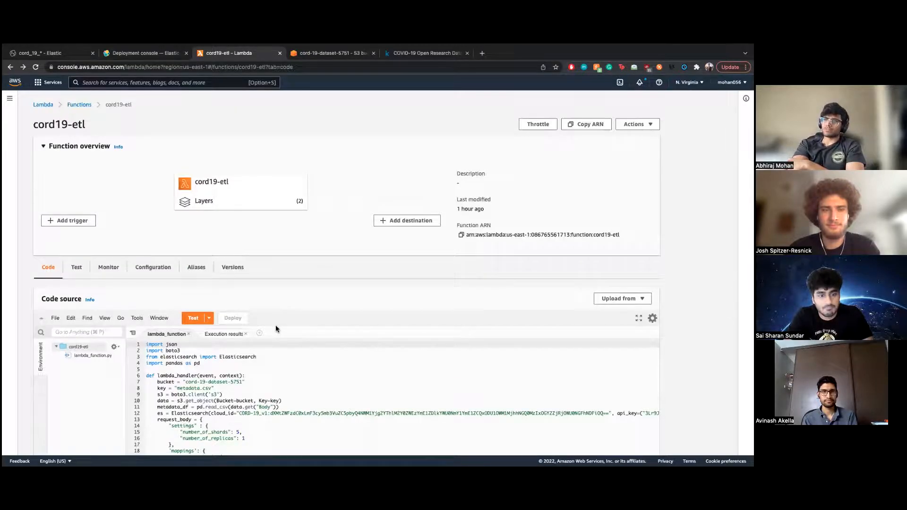
{"action": "scroll", "scroll_direction": "down", "scroll_amount": 3}
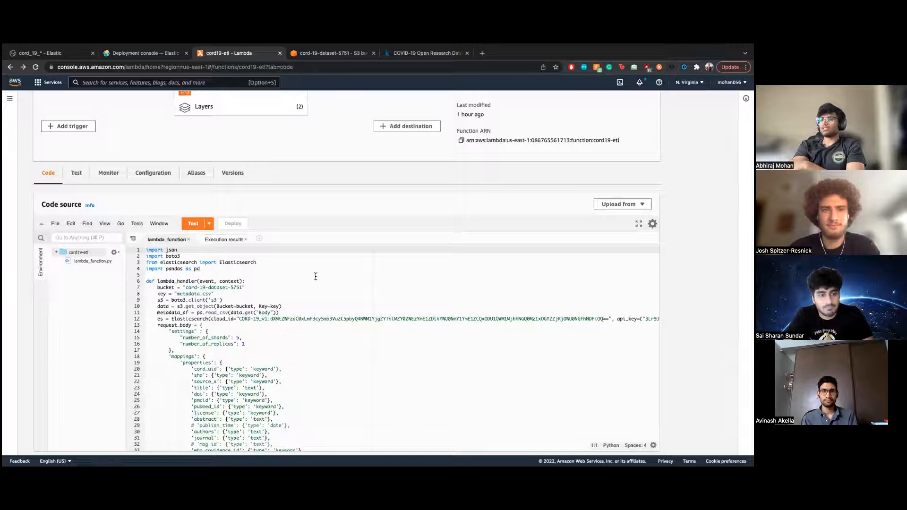
{"action": "scroll", "scroll_direction": "down", "scroll_amount": 3}
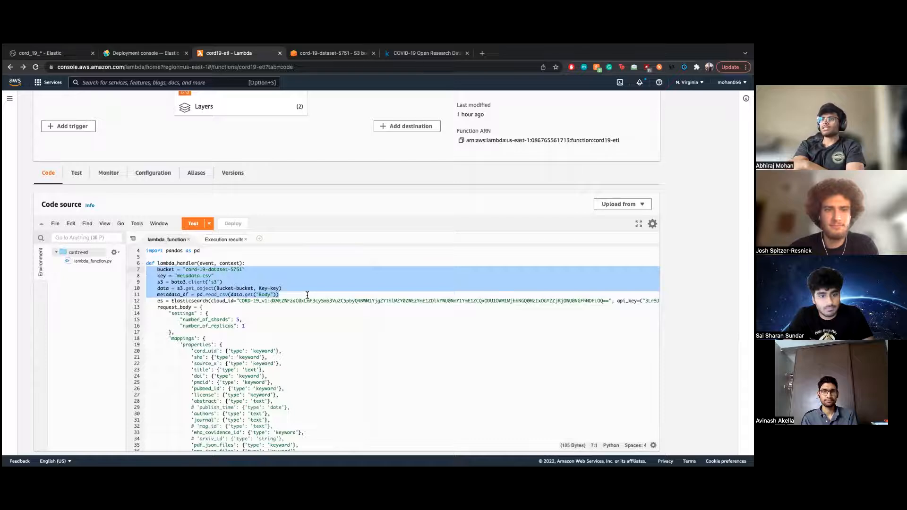
{"action": "scroll", "scroll_direction": "down", "scroll_amount": 3}
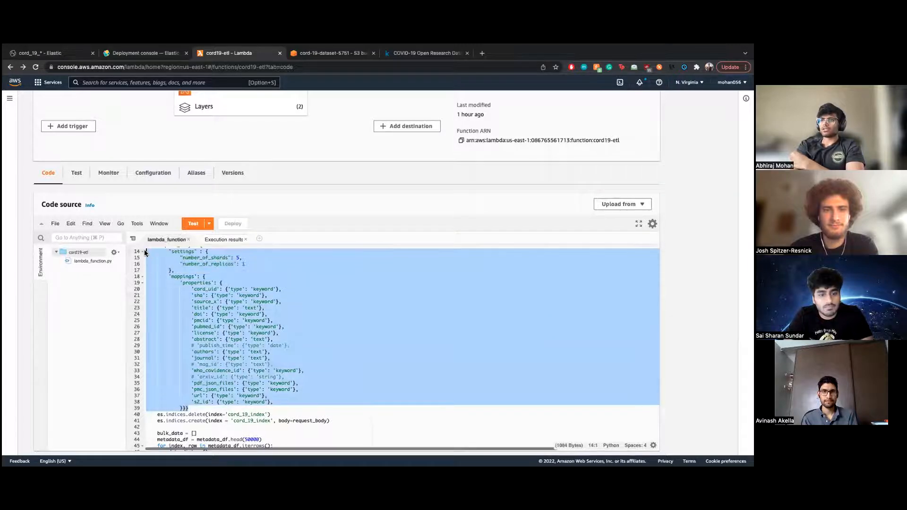
{"action": "left_click", "coordinate": [347, 408]}
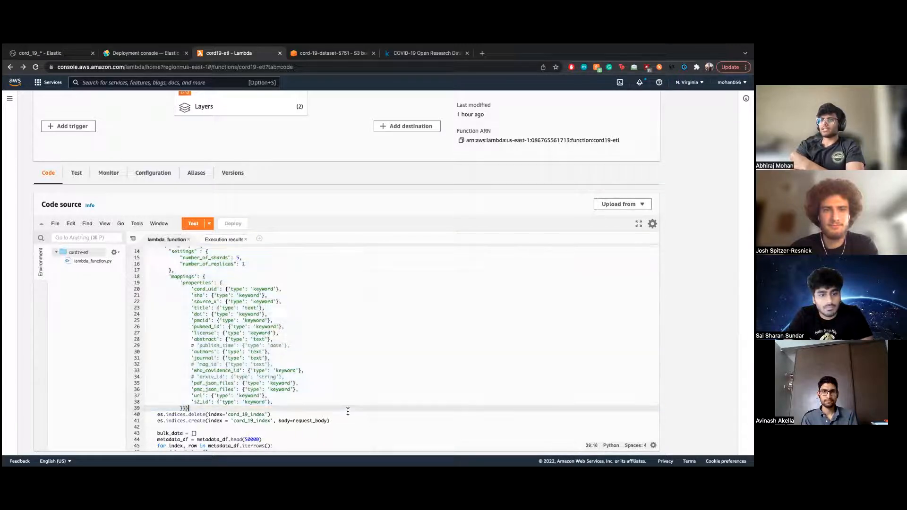
{"action": "scroll", "scroll_direction": "down", "scroll_amount": 3}
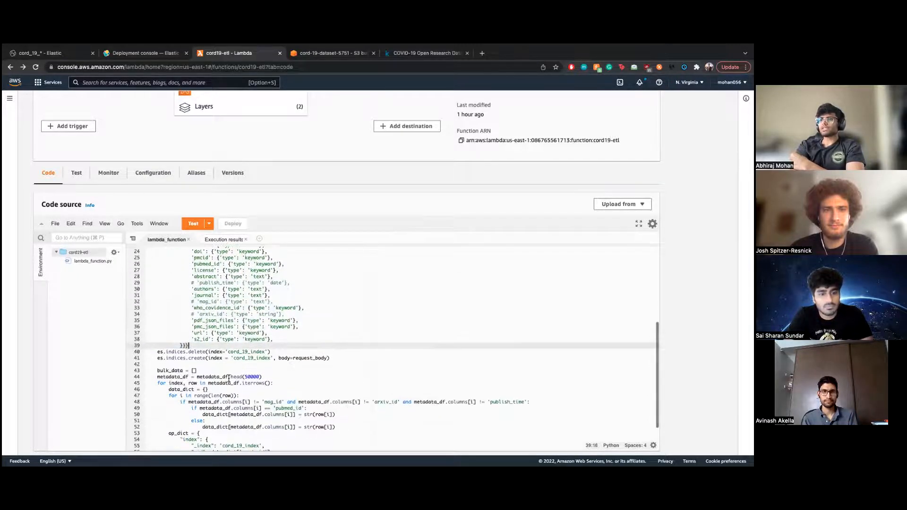
Walk through the loop building documents from metadata rows and the Elasticsearch bulk call.
{"action": "left_click", "coordinate": [243, 357]}
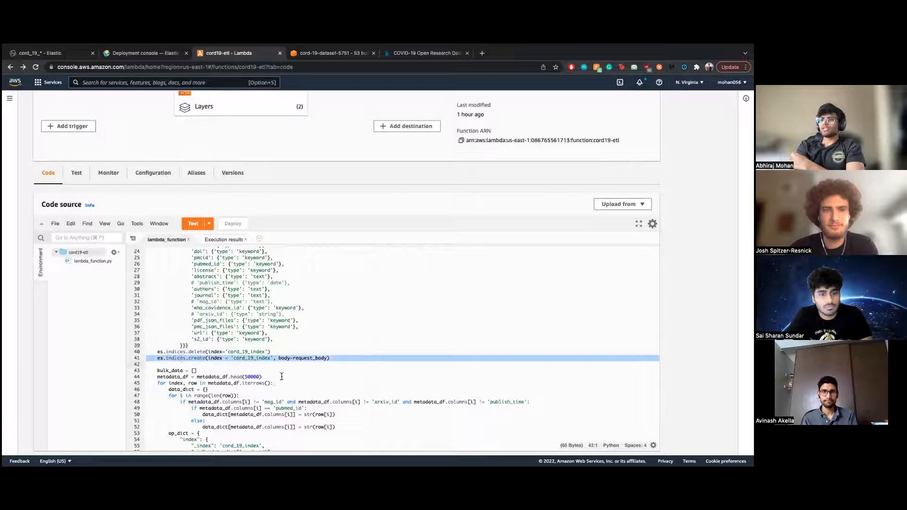
{"action": "scroll", "scroll_direction": "down", "scroll_amount": 3}
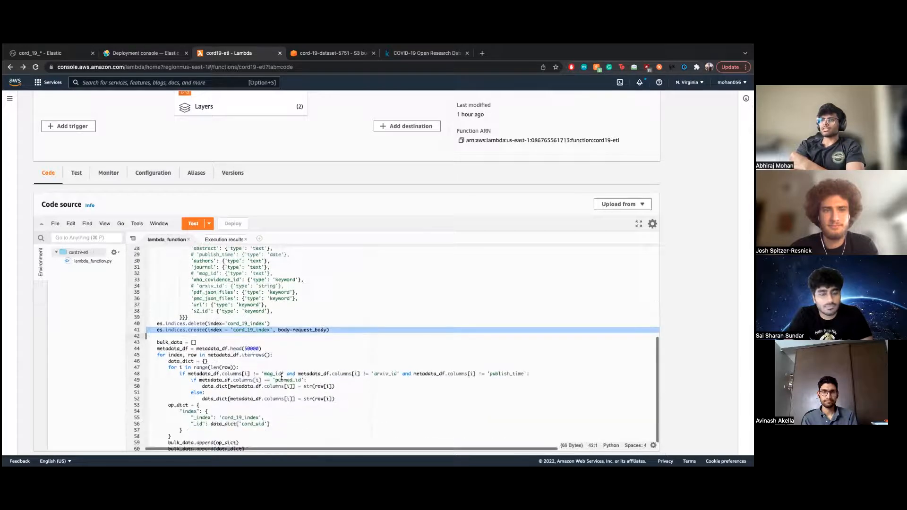
{"action": "scroll", "scroll_direction": "down", "scroll_amount": 3}
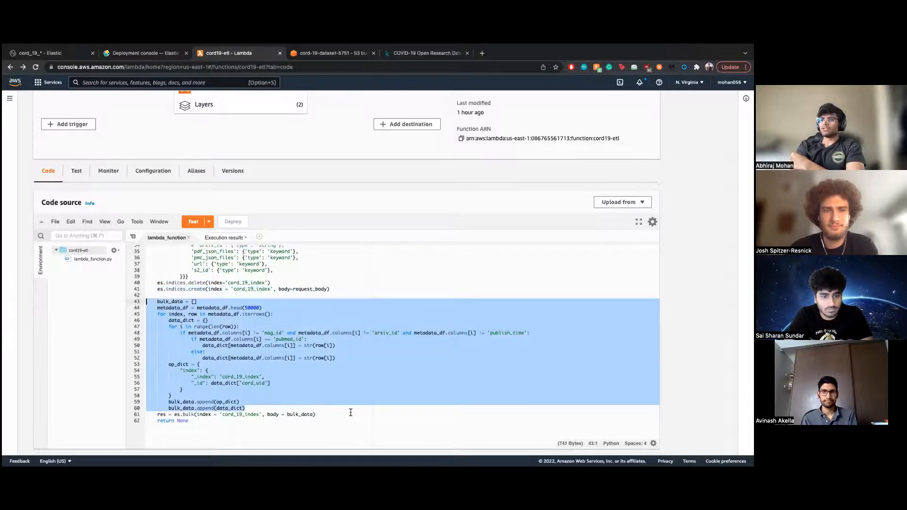
{"action": "scroll", "scroll_direction": "up", "scroll_amount": 3}
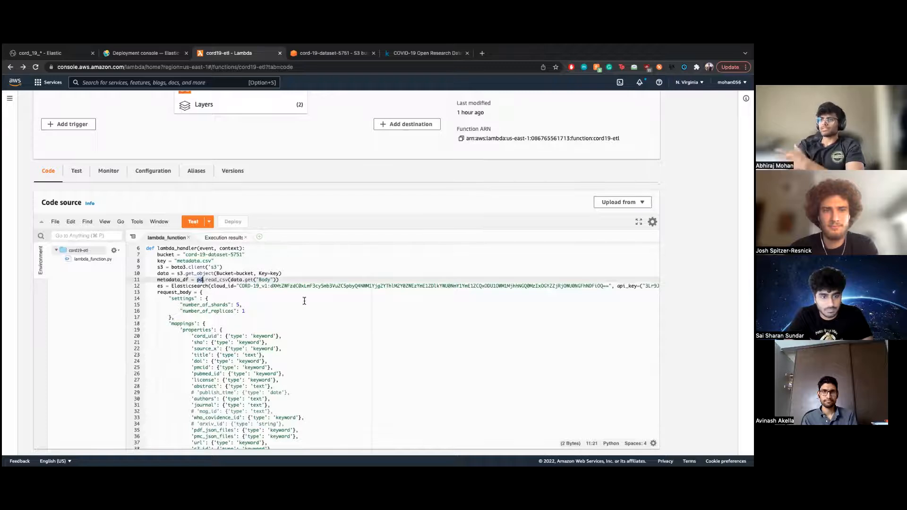
{"action": "scroll", "scroll_direction": "down", "scroll_amount": 3}
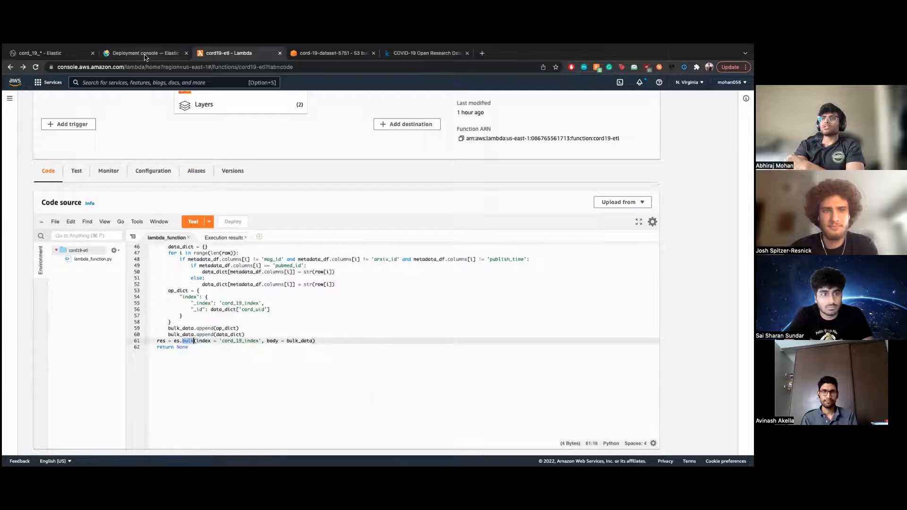
{"action": "left_click", "coordinate": [144, 53]}
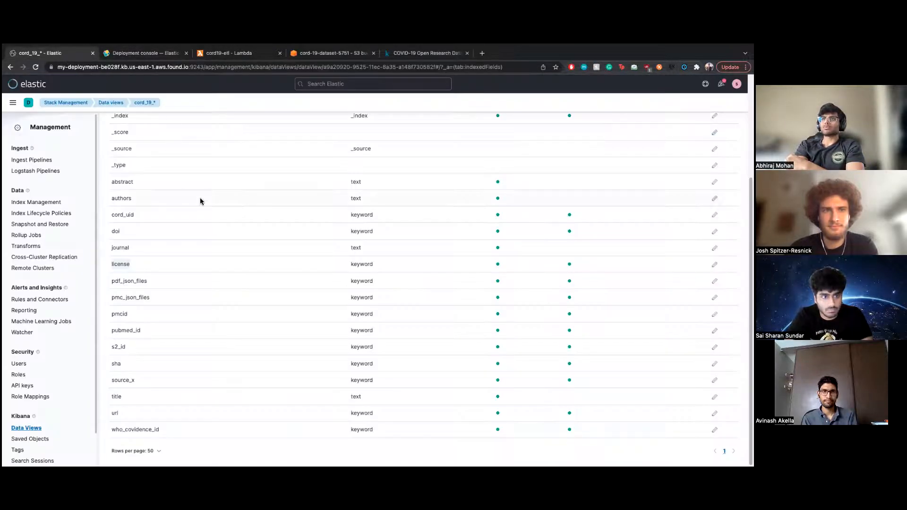
Compare the cord_19_* data view's fields against the index mapping in the Lambda code.
{"action": "scroll", "scroll_direction": "up", "scroll_amount": 3}
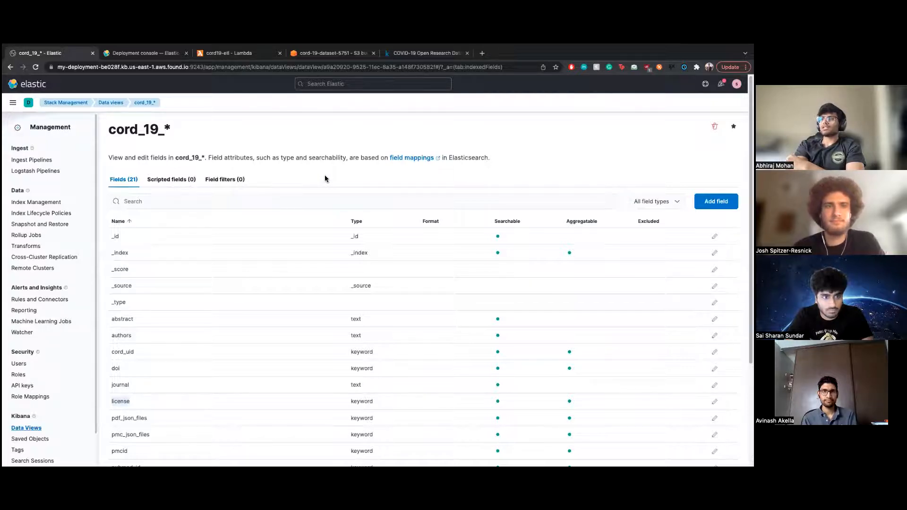
{"action": "mouse_move", "coordinate": [309, 254]}
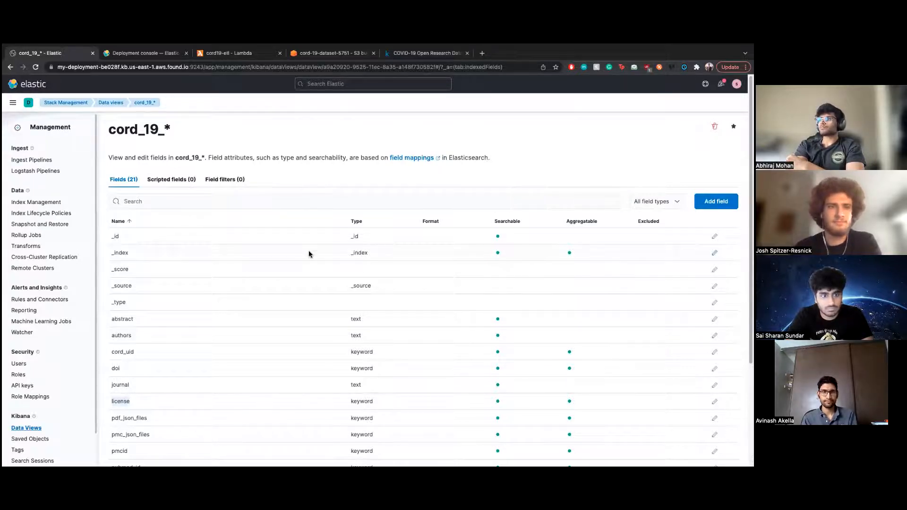
{"action": "scroll", "scroll_direction": "down", "scroll_amount": 3}
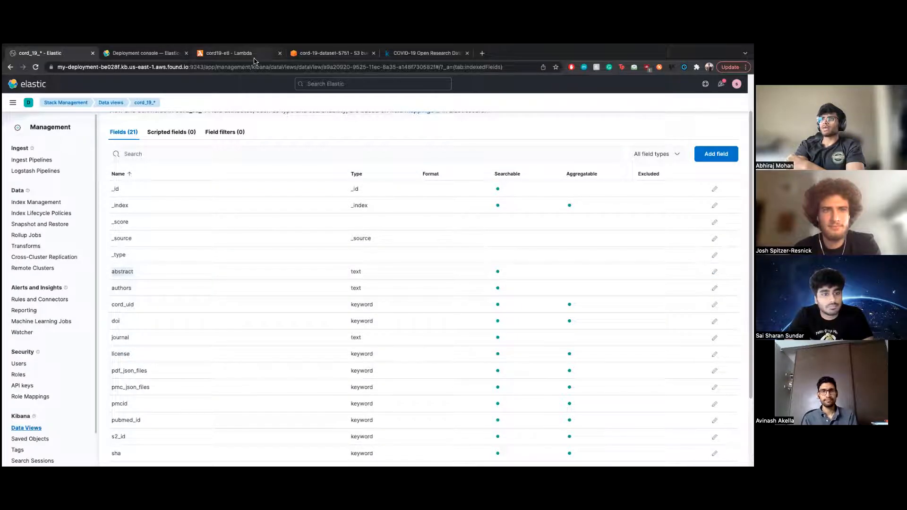
{"action": "left_click", "coordinate": [232, 53]}
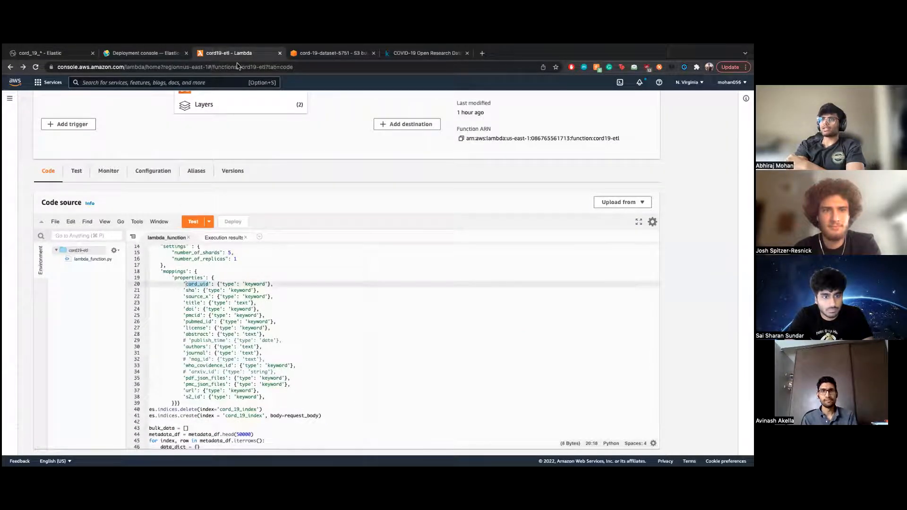
{"action": "left_click", "coordinate": [39, 53]}
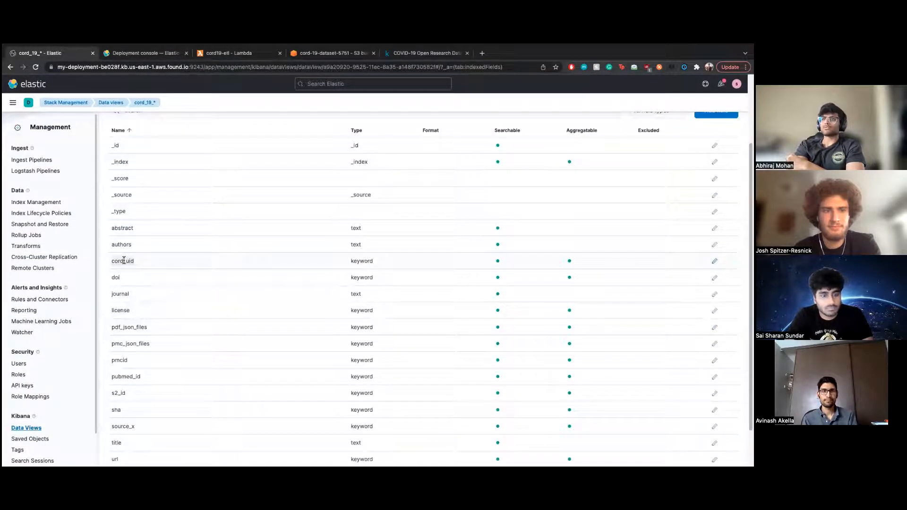
{"action": "left_click", "coordinate": [232, 53]}
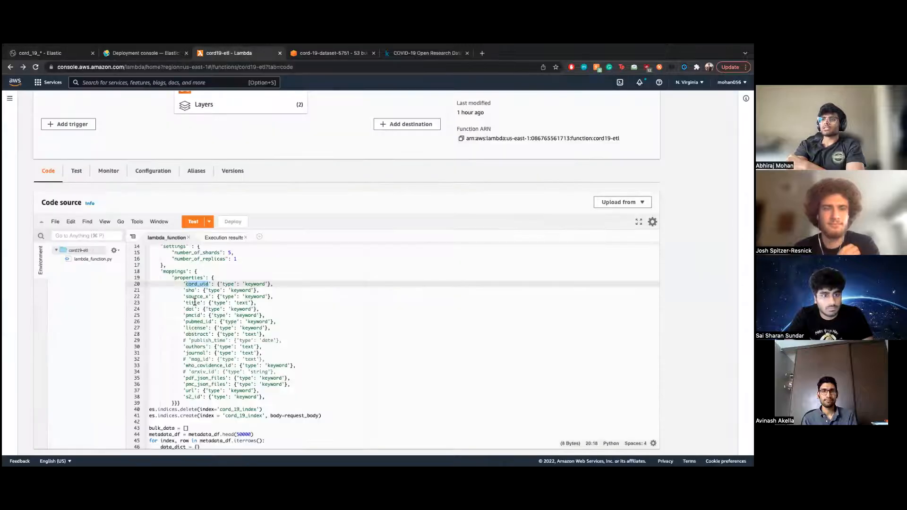
{"action": "left_click", "coordinate": [41, 53]}
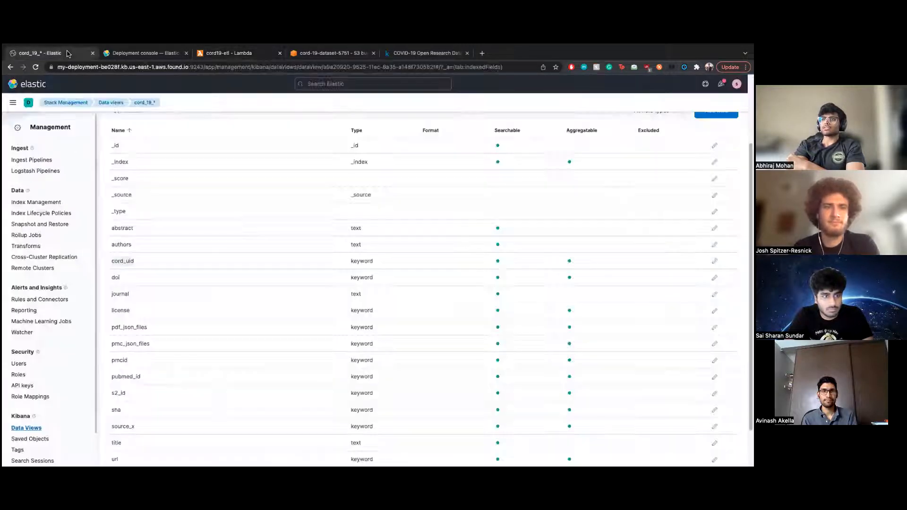
Scroll through the remaining cord_19_* field list in Stack Management > Data Views.
{"action": "scroll", "scroll_direction": "down", "scroll_amount": 3}
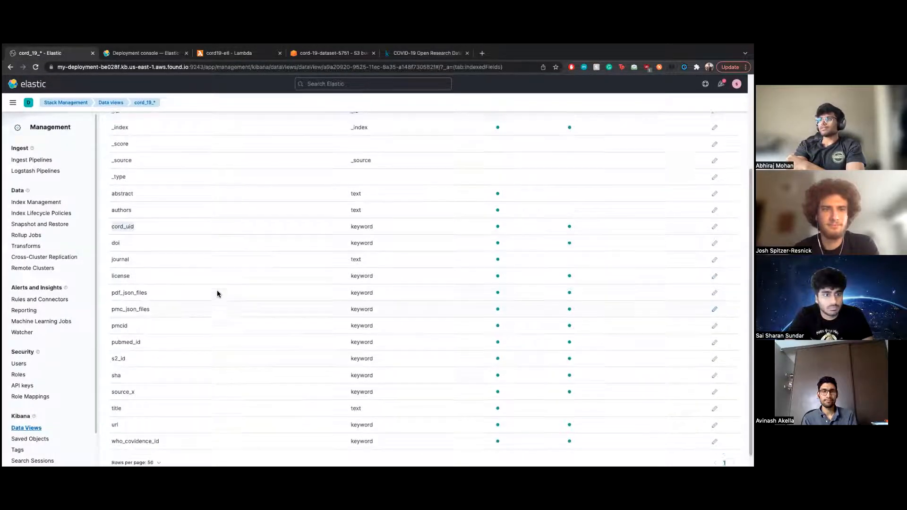
{"action": "scroll", "scroll_direction": "up", "scroll_amount": 3}
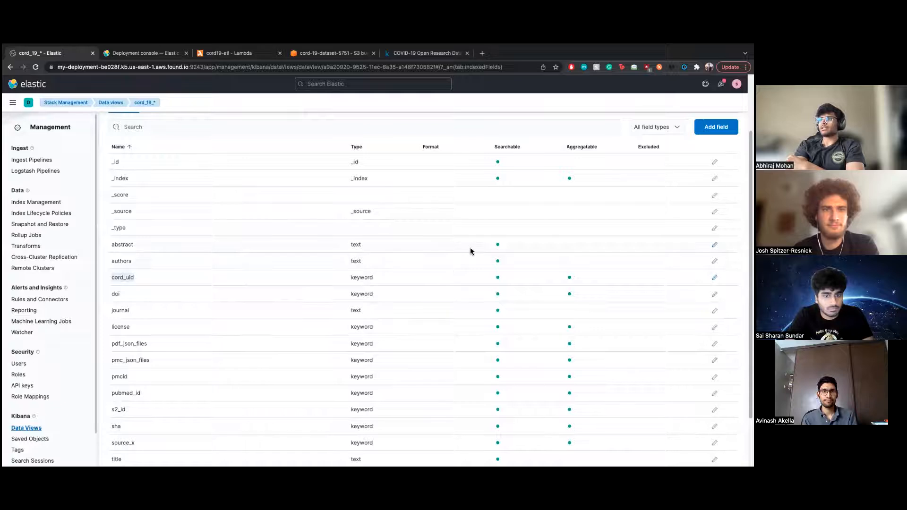
{"action": "mouse_move", "coordinate": [518, 245]}
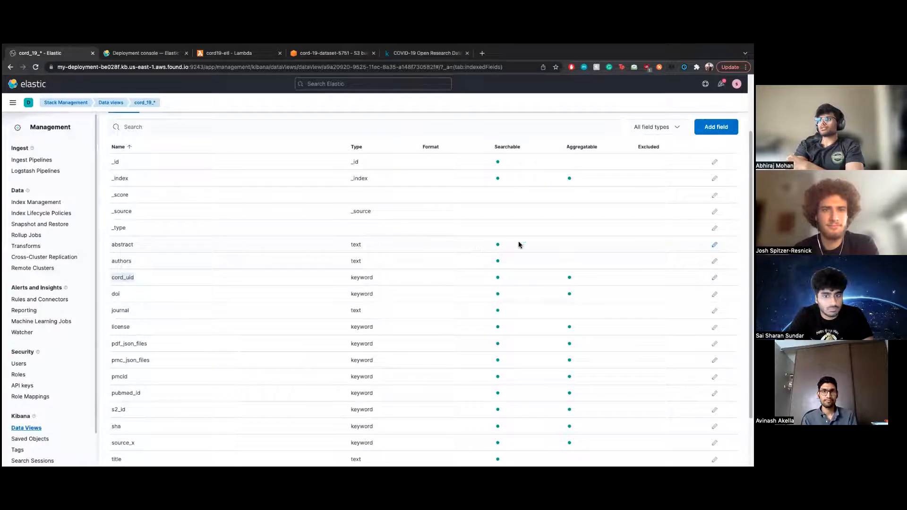
{"action": "mouse_move", "coordinate": [516, 232]}
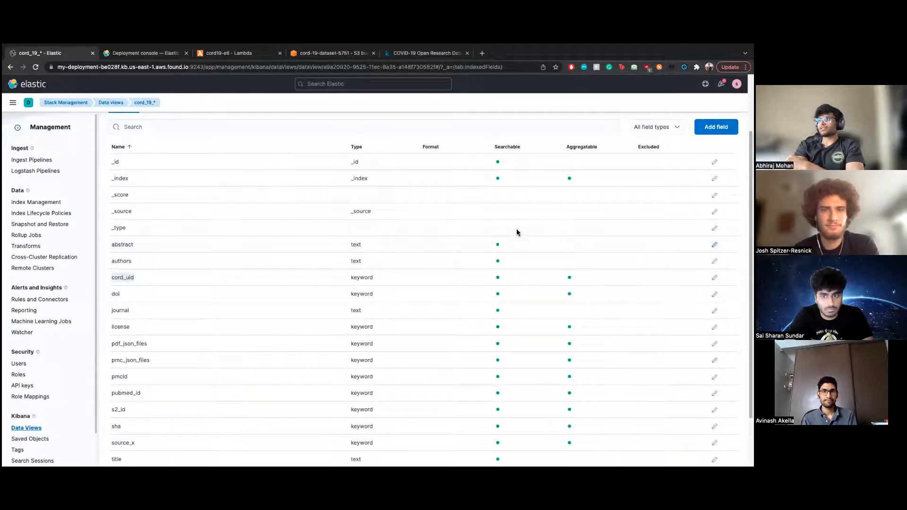
{"action": "scroll", "scroll_direction": "down", "scroll_amount": 3}
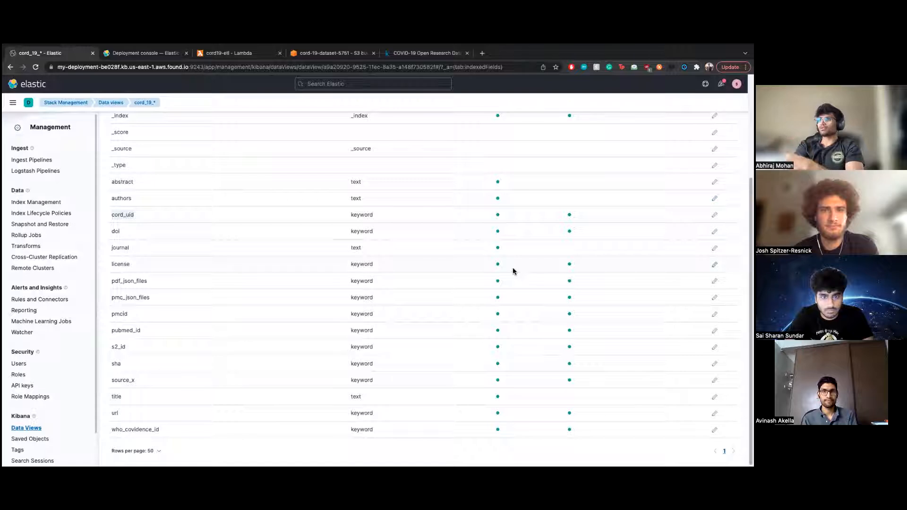
{"action": "scroll", "scroll_direction": "up", "scroll_amount": 3}
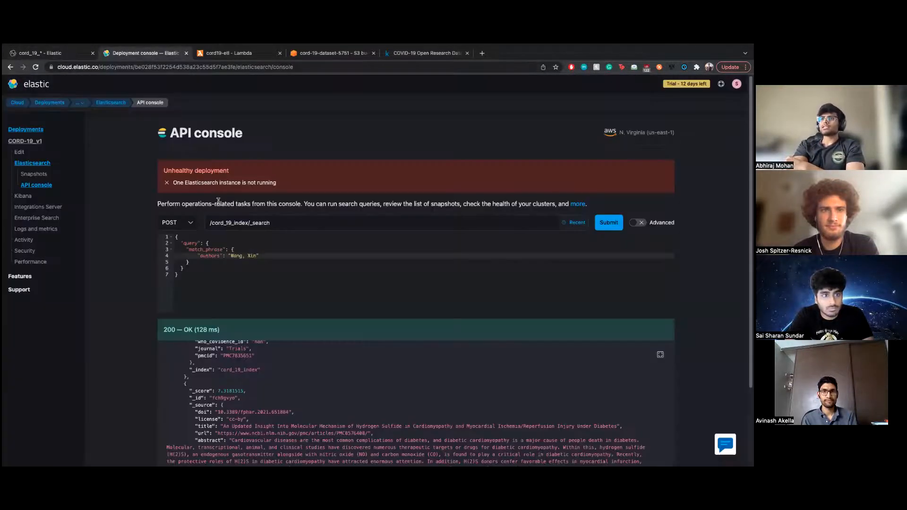
Run GET /cord_19_index/_search and browse the returned paper documents in the response.
{"action": "left_click", "coordinate": [261, 222]}
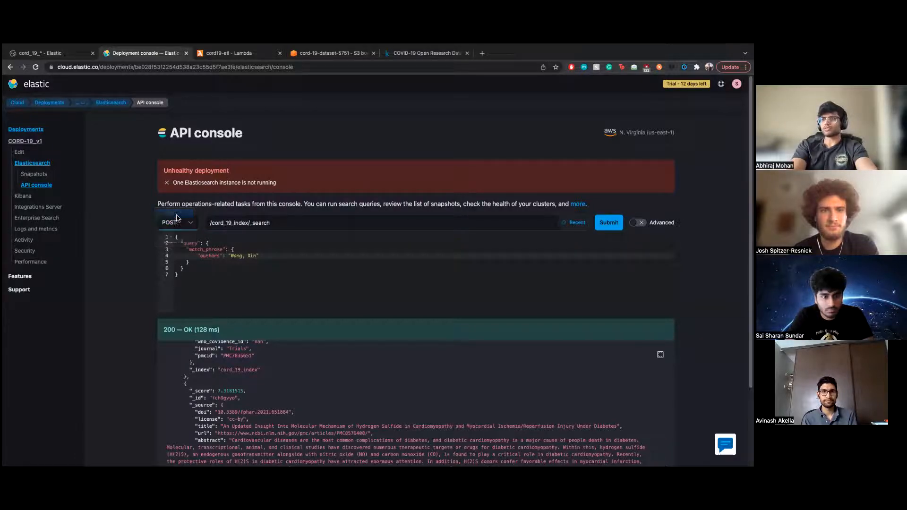
{"action": "left_click", "coordinate": [607, 221]}
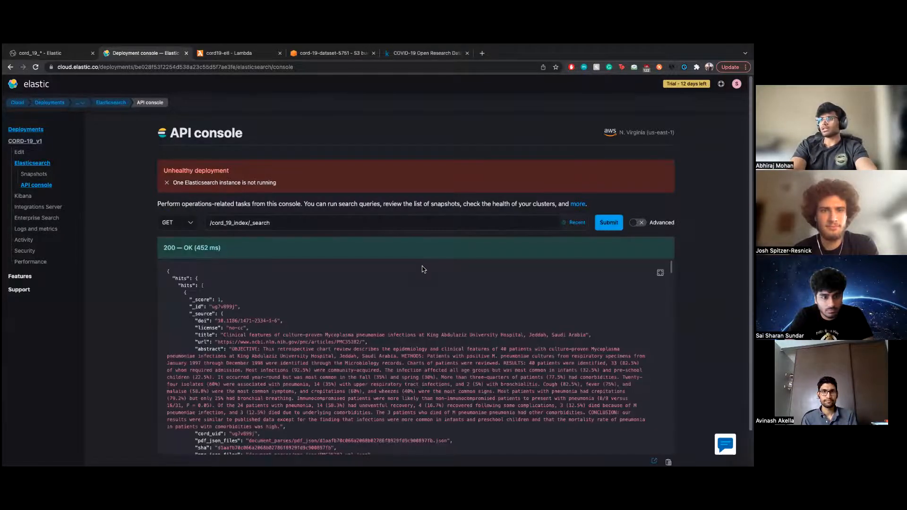
{"action": "scroll", "scroll_direction": "down", "scroll_amount": 3}
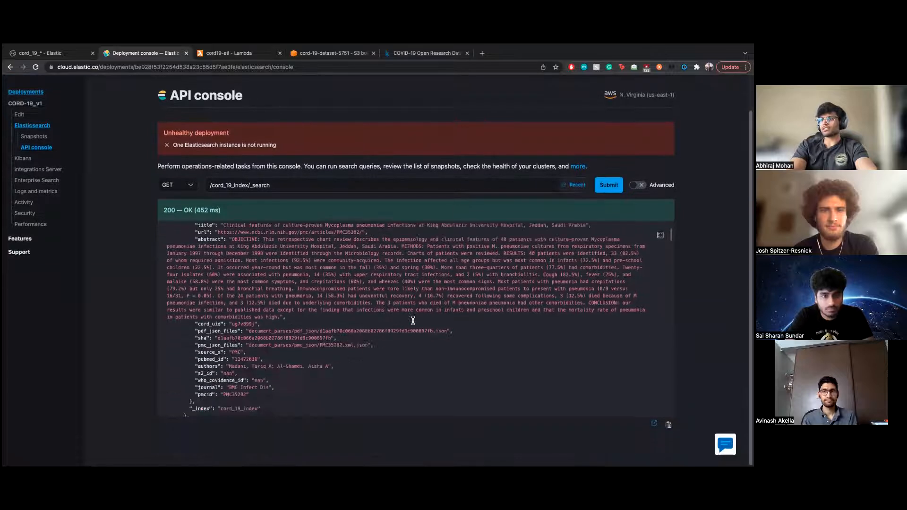
{"action": "scroll", "scroll_direction": "down", "scroll_amount": 3}
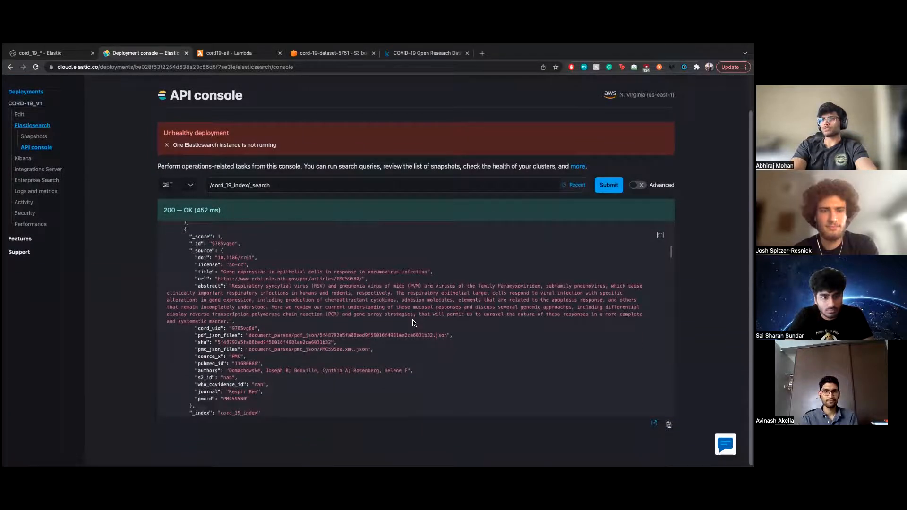
{"action": "scroll", "scroll_direction": "down", "scroll_amount": 3}
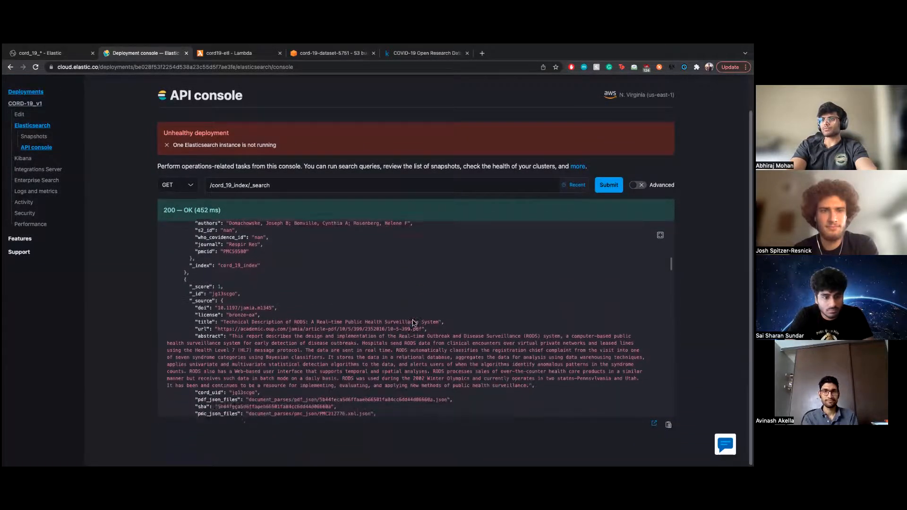
{"action": "scroll", "scroll_direction": "down", "scroll_amount": 3}
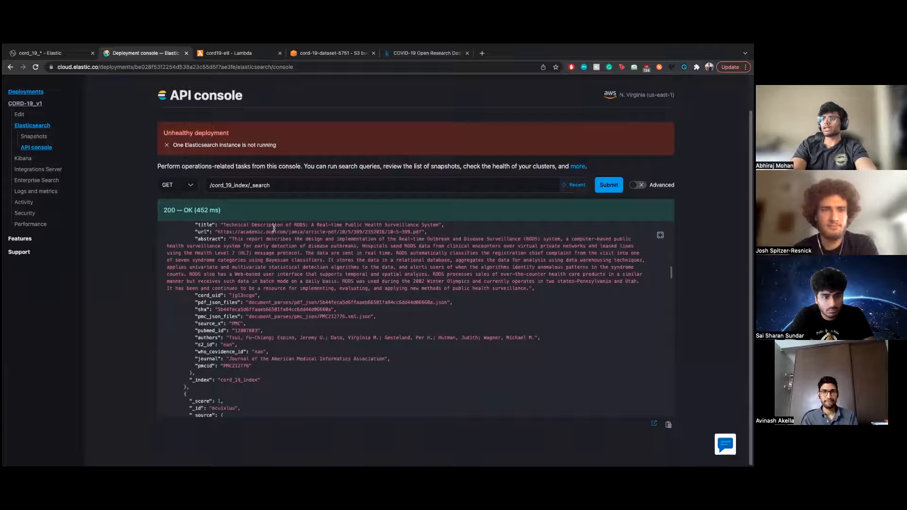
{"action": "left_click", "coordinate": [175, 184]}
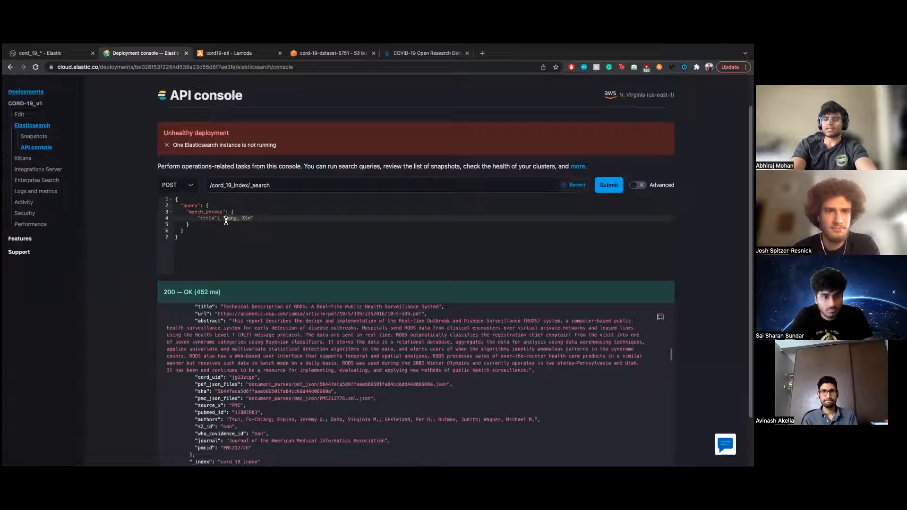
Run a match_phrase search on title "ethics" and browse the matching papers.
{"action": "left_click", "coordinate": [607, 184]}
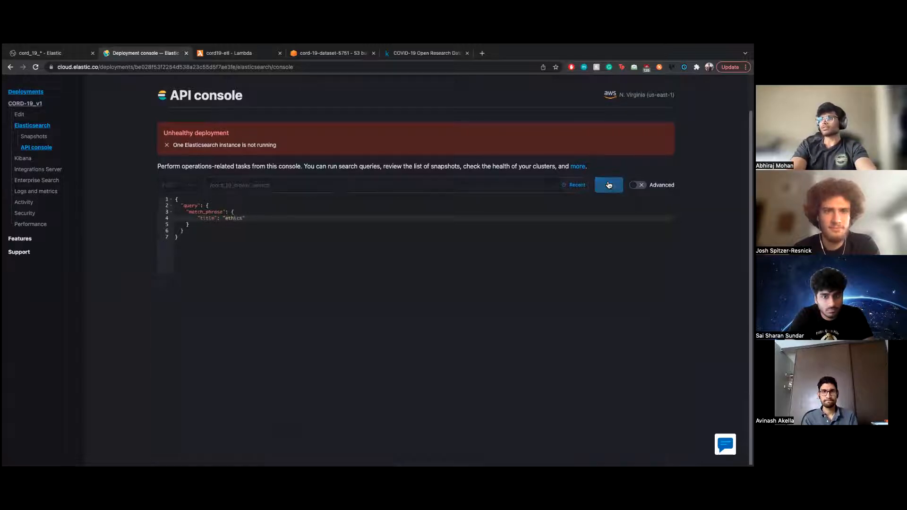
{"action": "left_click", "coordinate": [607, 184]}
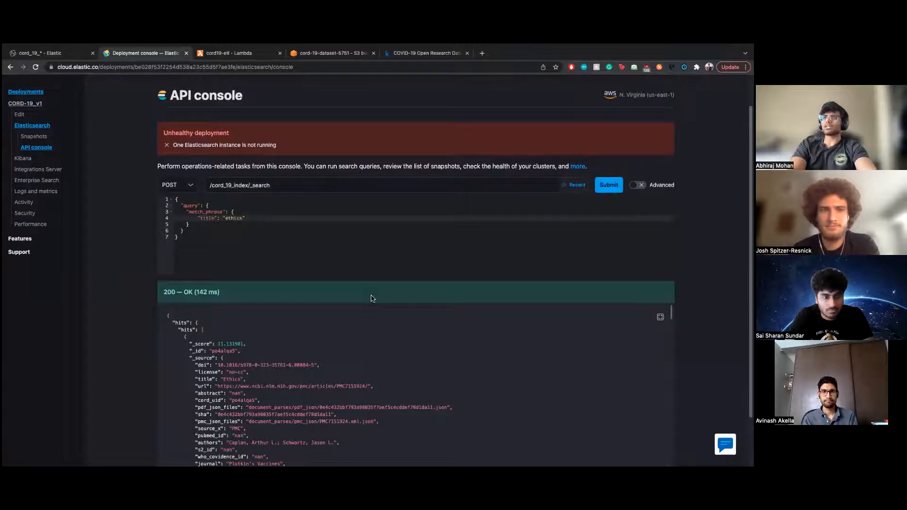
{"action": "scroll", "scroll_direction": "up", "scroll_amount": 3}
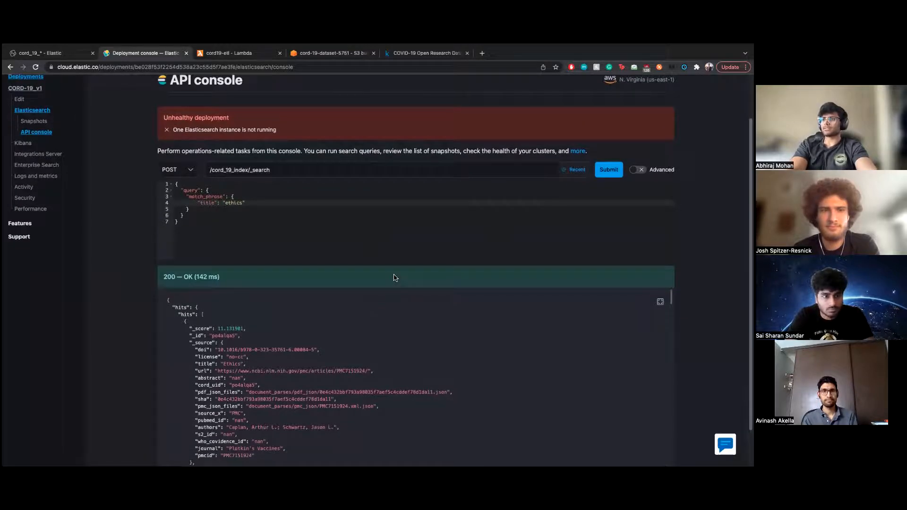
{"action": "scroll", "scroll_direction": "down", "scroll_amount": 3}
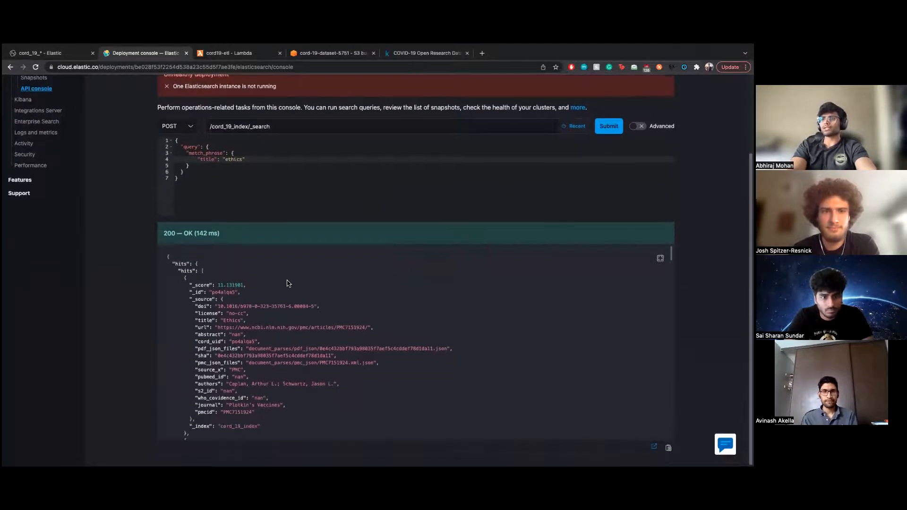
{"action": "scroll", "scroll_direction": "down", "scroll_amount": 3}
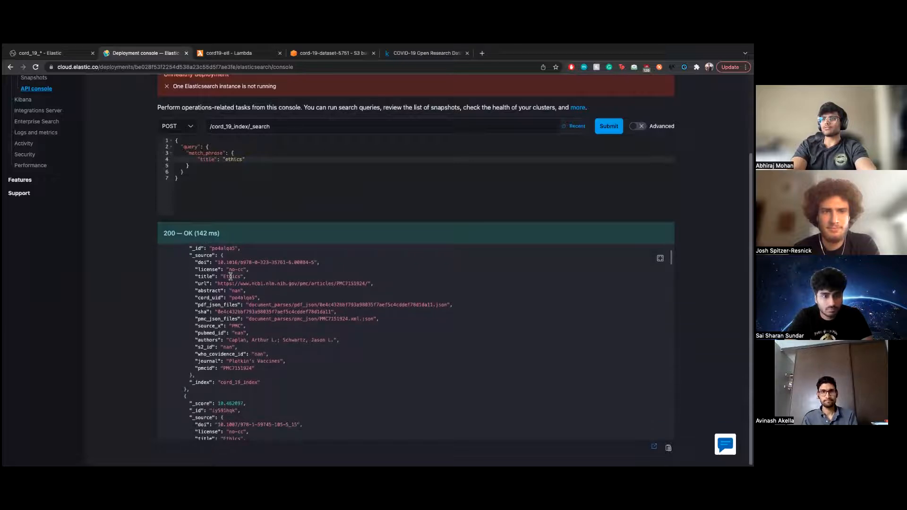
{"action": "scroll", "scroll_direction": "down", "scroll_amount": 3}
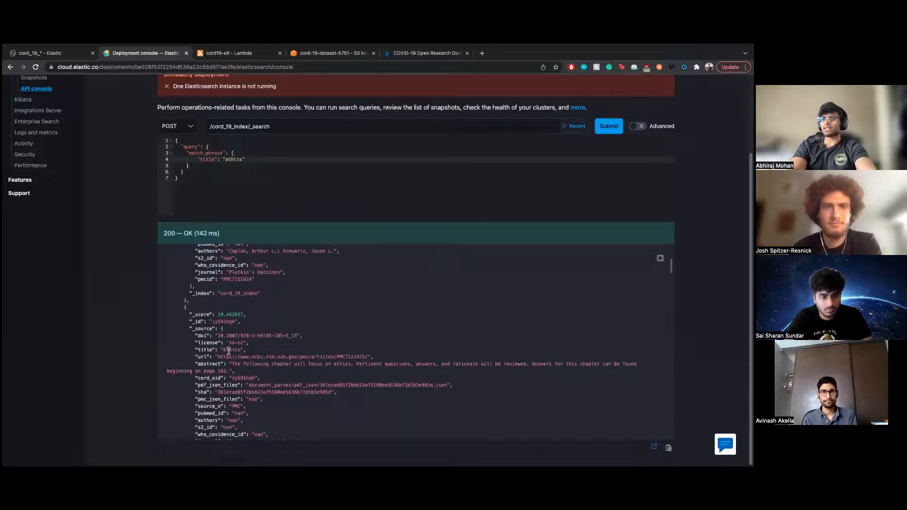
{"action": "scroll", "scroll_direction": "up", "scroll_amount": 3}
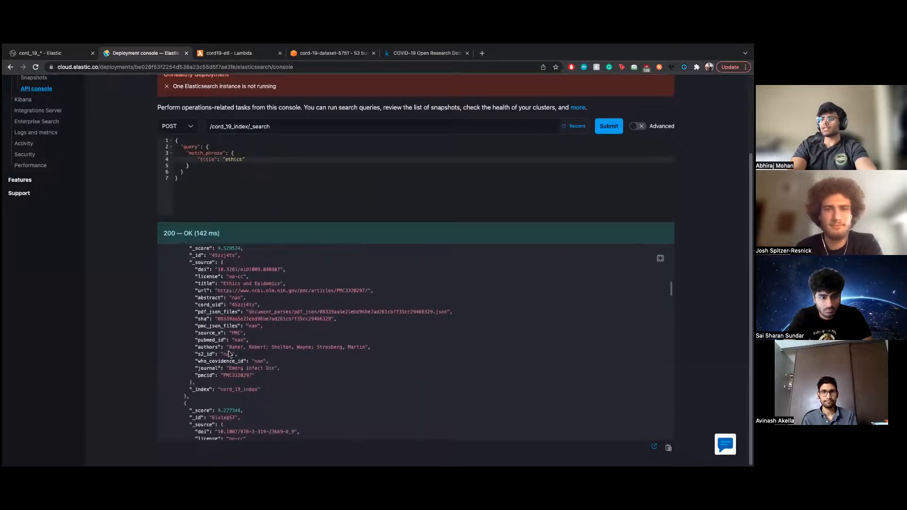
{"action": "scroll", "scroll_direction": "down", "scroll_amount": 3}
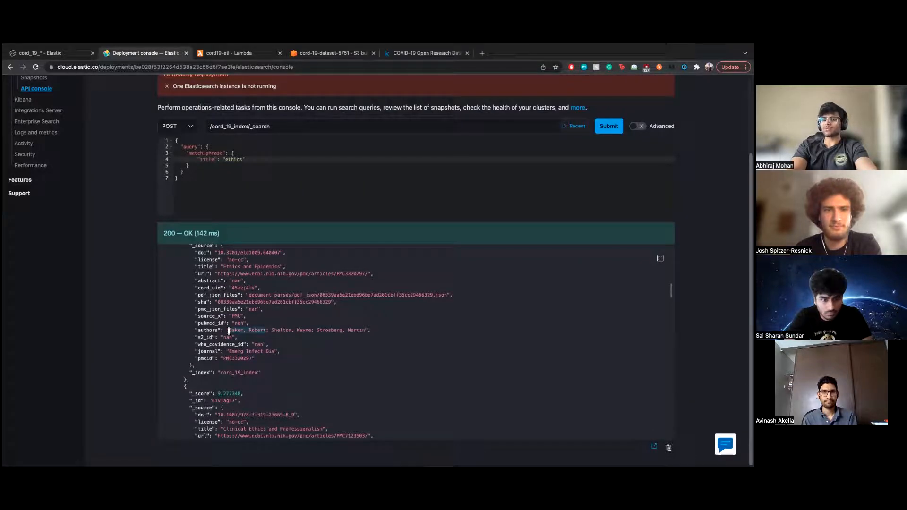
{"action": "mouse_move", "coordinate": [277, 204]}
{"action": "type", "text": "authors"}
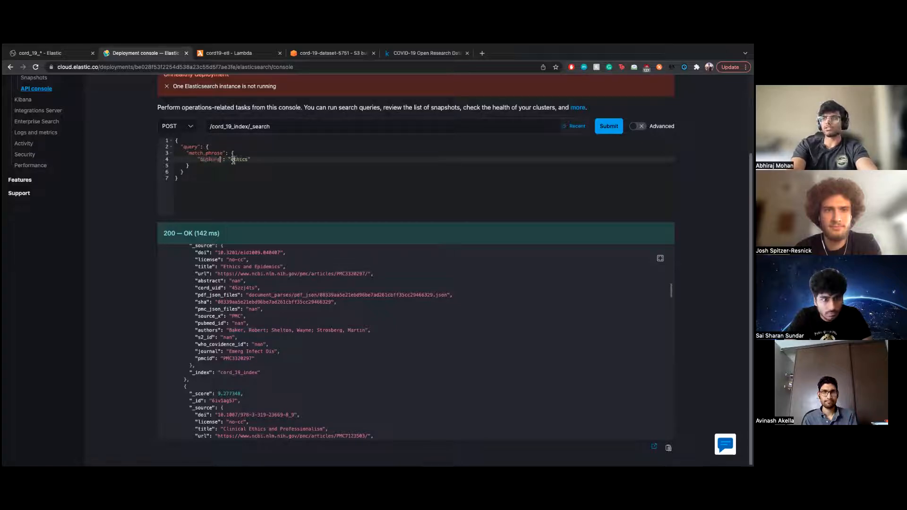
Run a match_phrase search on authors "Baker, Robert", returning a single paper.
{"action": "scroll", "scroll_direction": "up", "scroll_amount": 3}
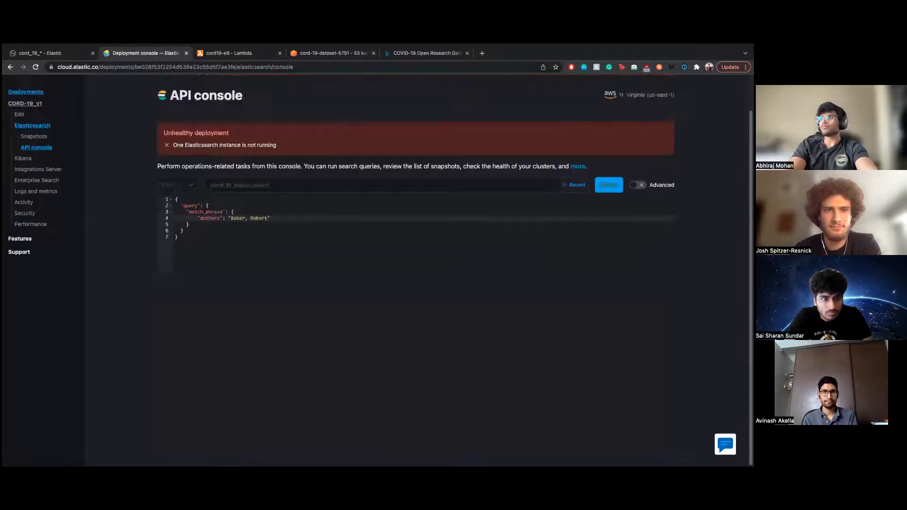
{"action": "left_click", "coordinate": [607, 184]}
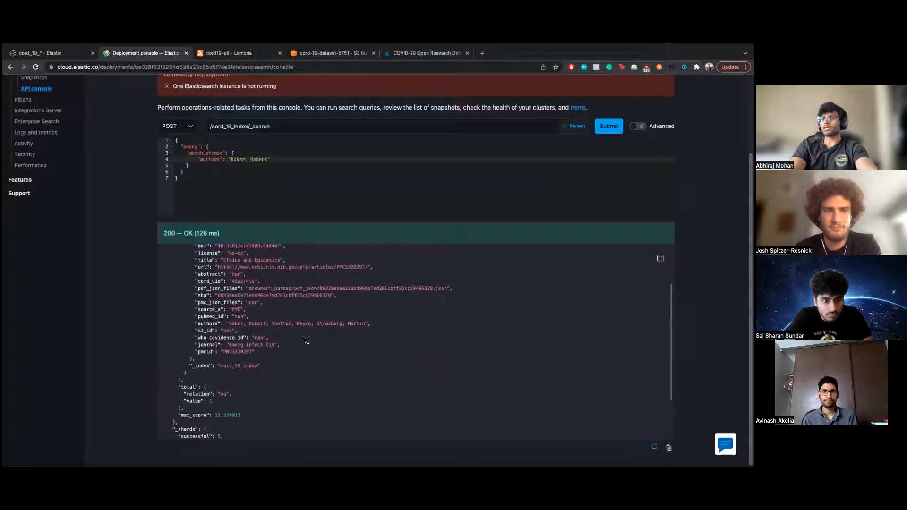
{"action": "mouse_move", "coordinate": [269, 341]}
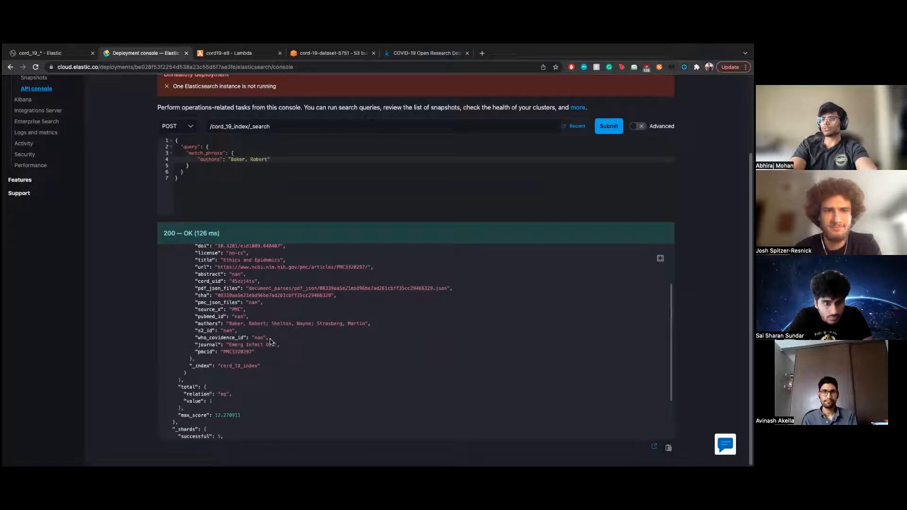
{"action": "scroll", "scroll_direction": "up", "scroll_amount": 3}
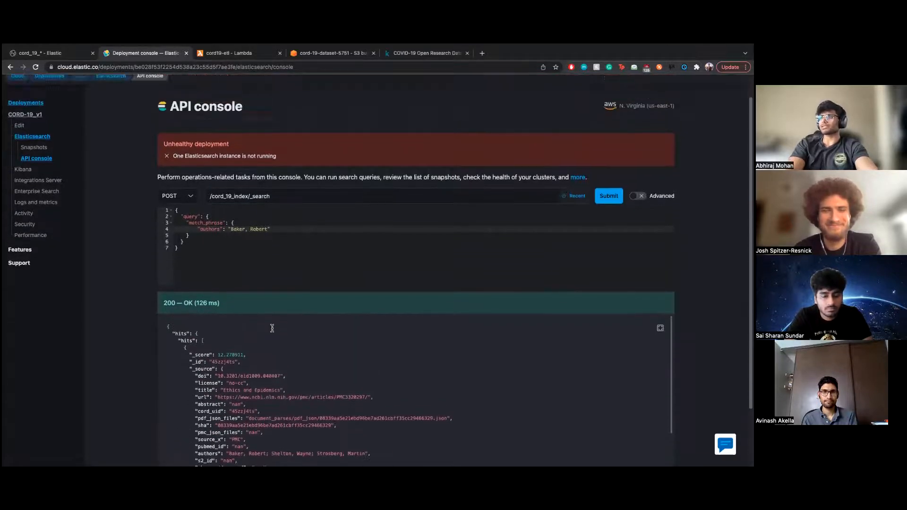
{"action": "left_click", "coordinate": [261, 195]}
{"action": "type", "text": "ount"}
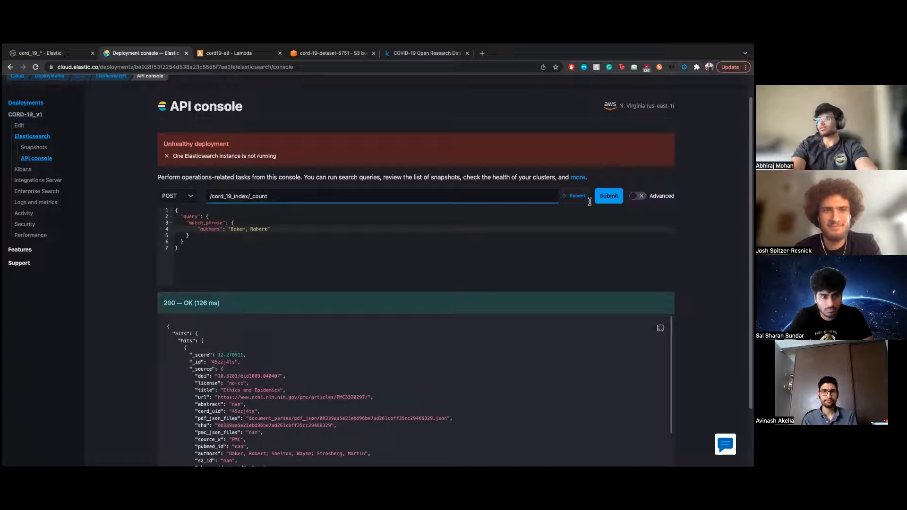
{"action": "mouse_move", "coordinate": [311, 200]}
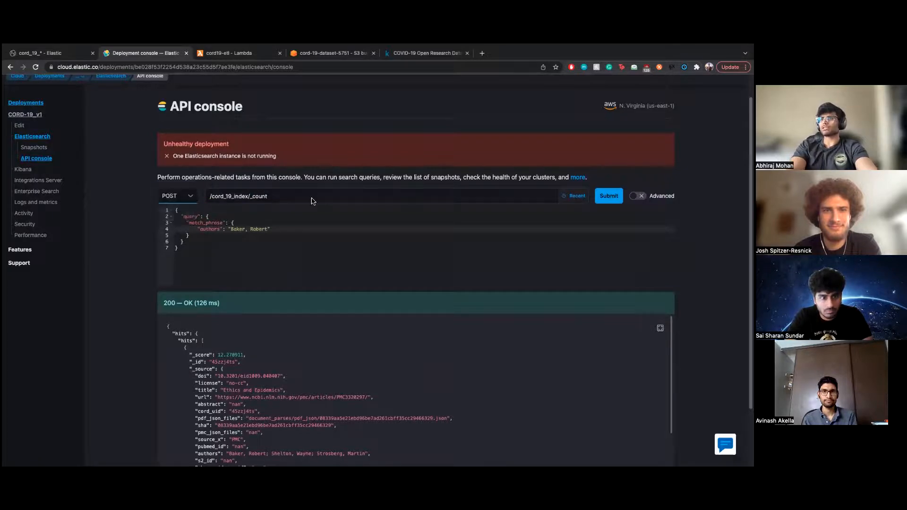
Submit /cord_19_index/_count, returning 49,994 documents.
{"action": "left_click", "coordinate": [607, 195]}
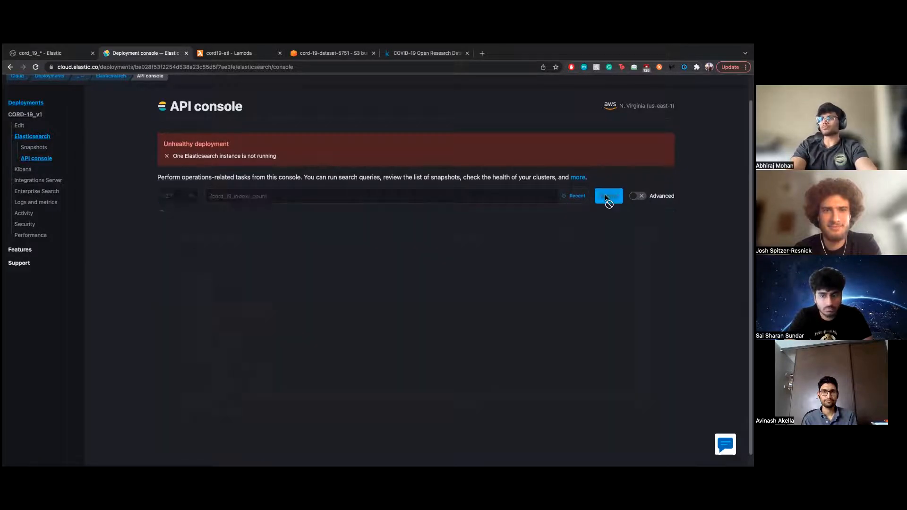
{"action": "left_click", "coordinate": [607, 195]}
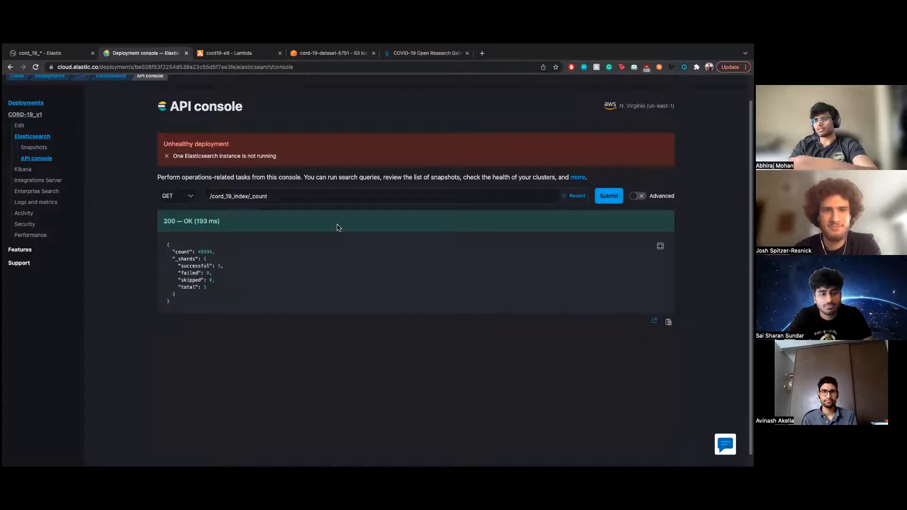
{"action": "mouse_move", "coordinate": [277, 255]}
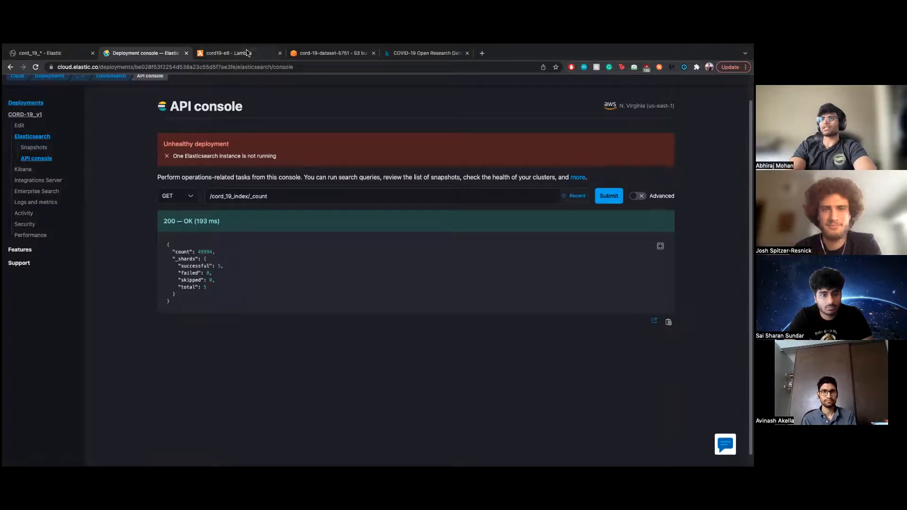
{"action": "mouse_move", "coordinate": [237, 53]}
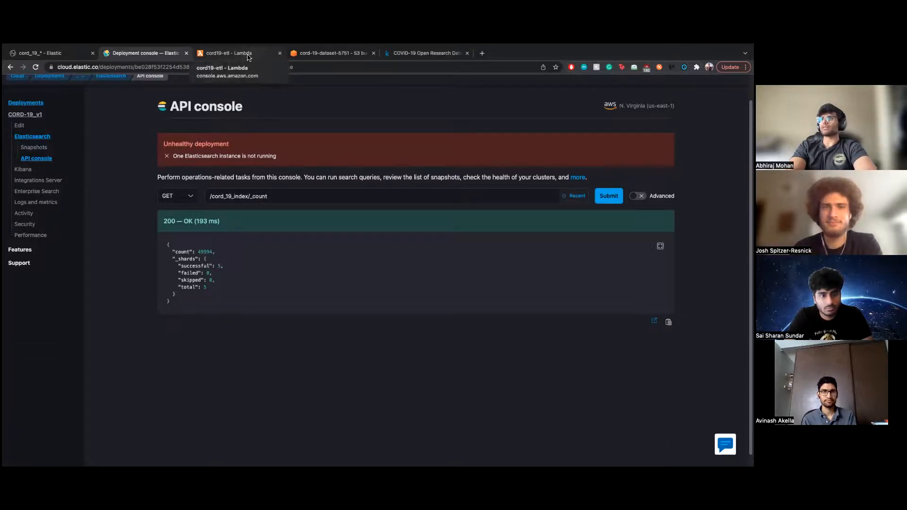
Review the cord19-etl code's index mappings and bulk-loading loop again.
{"action": "left_click", "coordinate": [237, 53]}
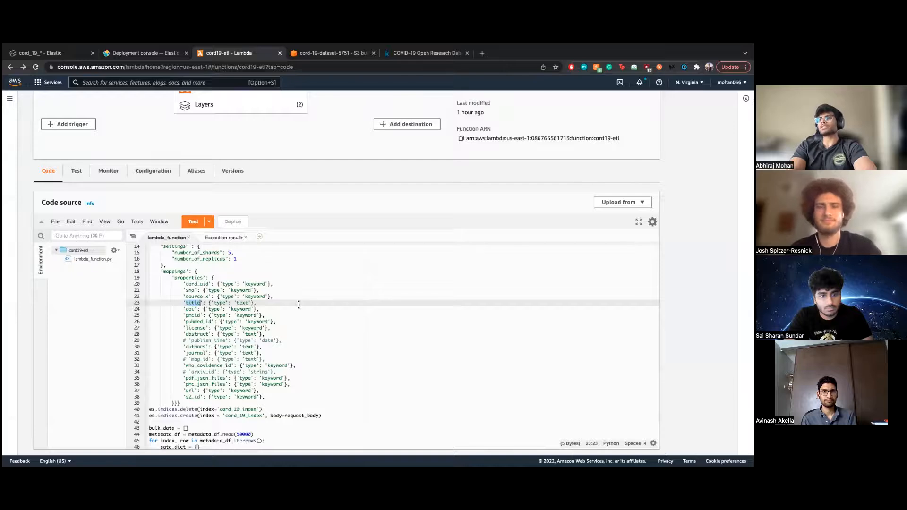
{"action": "scroll", "scroll_direction": "up", "scroll_amount": 3}
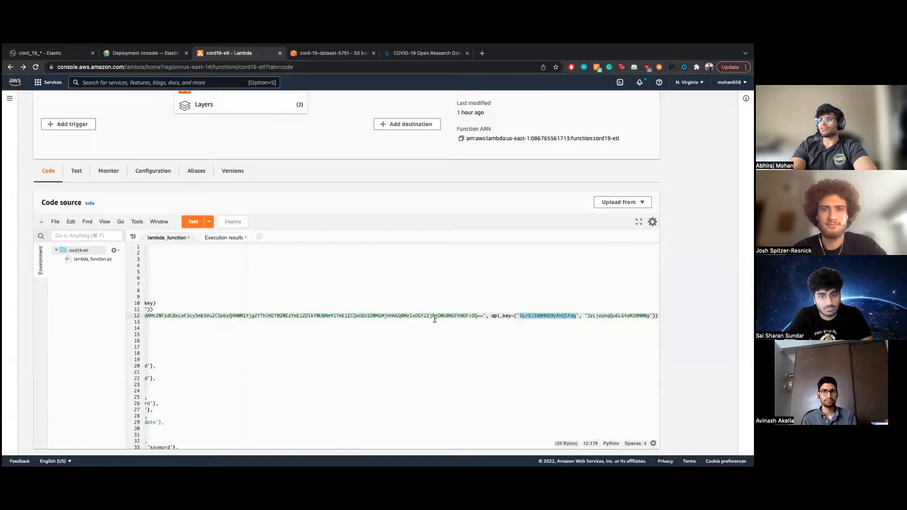
{"action": "scroll", "scroll_direction": "down", "scroll_amount": 3}
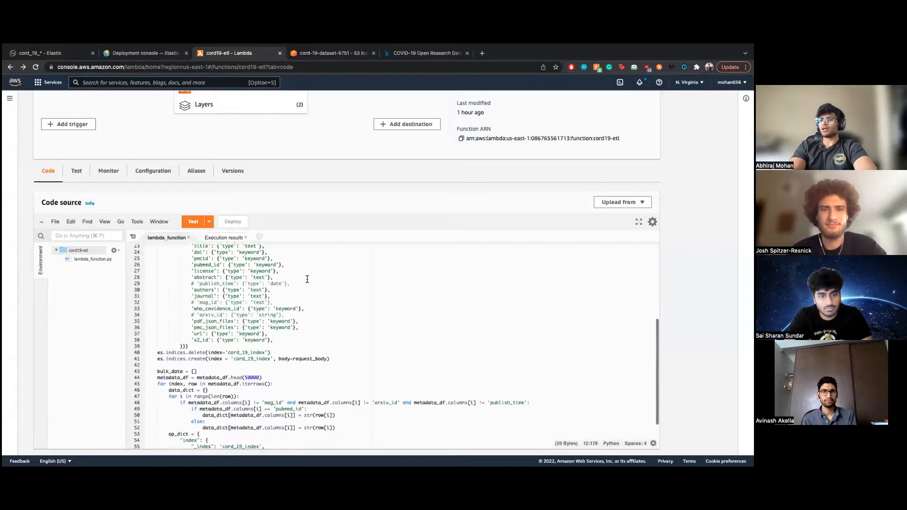
{"action": "scroll", "scroll_direction": "down", "scroll_amount": 3}
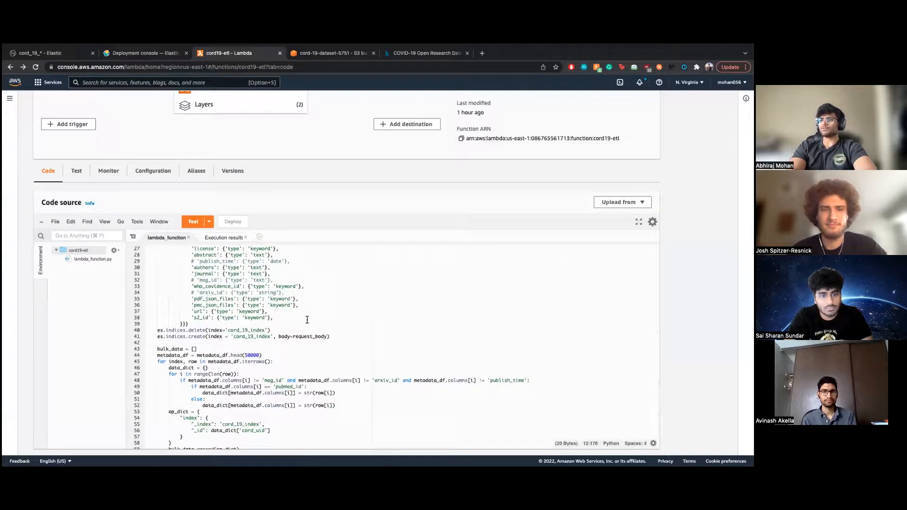
{"action": "scroll", "scroll_direction": "down", "scroll_amount": 3}
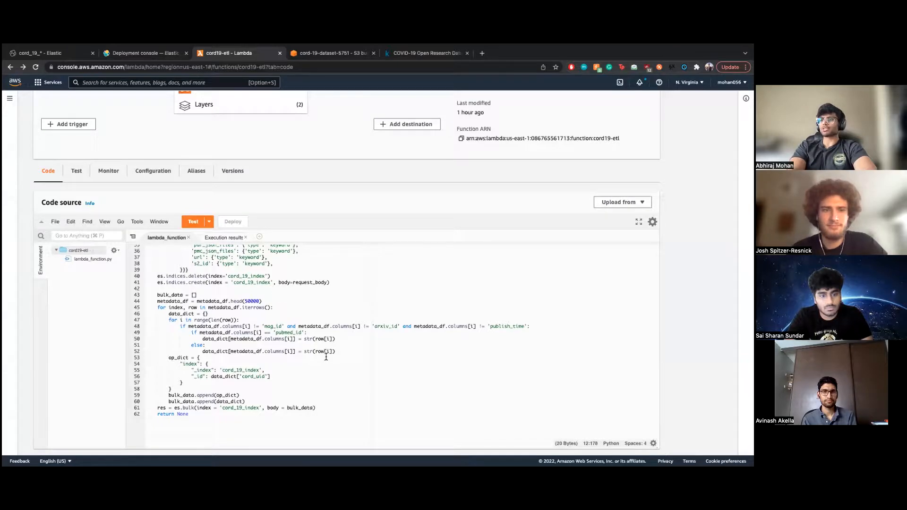
{"action": "scroll", "scroll_direction": "up", "scroll_amount": 3}
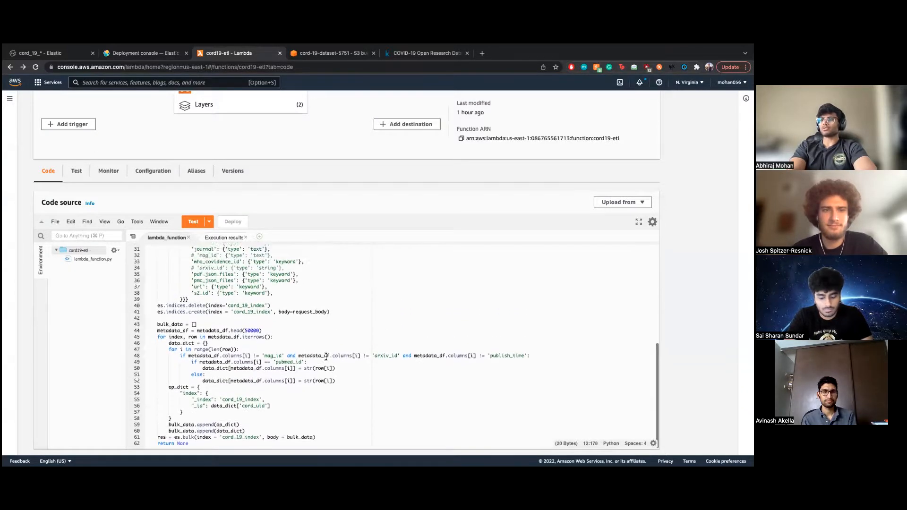
{"action": "scroll", "scroll_direction": "up", "scroll_amount": 3}
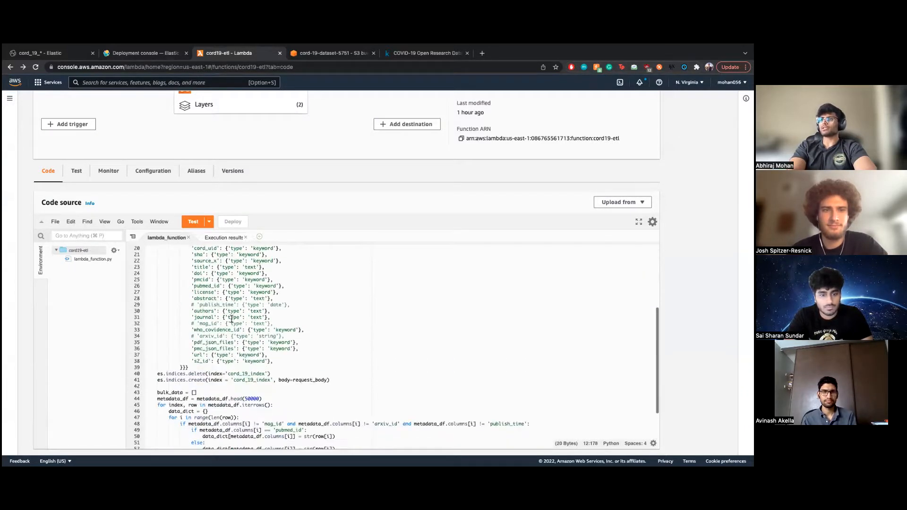
Point out the commented-out publish_time and arxiv_id mapping fields.
{"action": "left_click", "coordinate": [242, 305]}
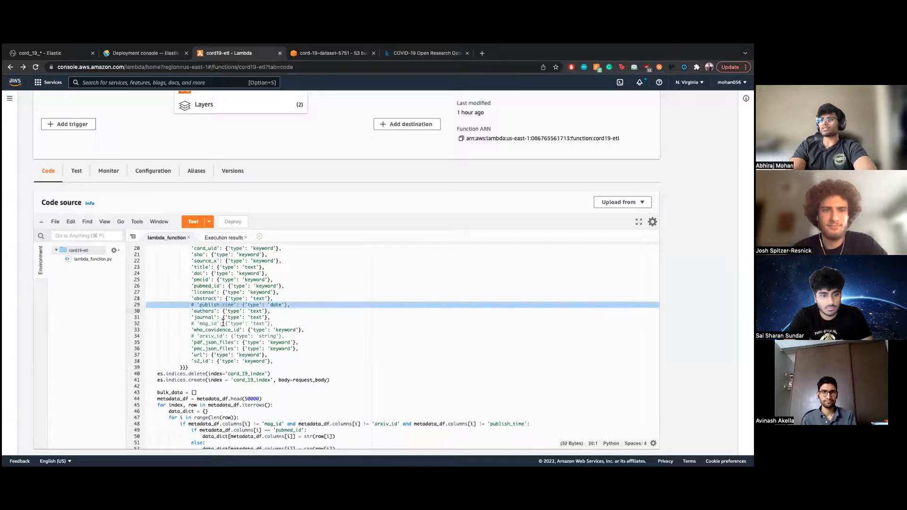
{"action": "left_click", "coordinate": [221, 336]}
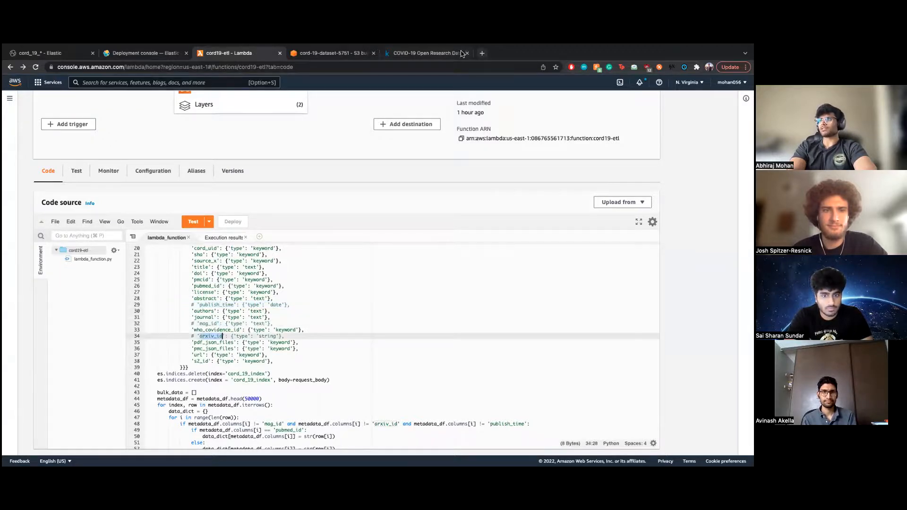
View a sample paper's JSON from pdf_json in Kaggle, then return to the AWS console.
{"action": "left_click", "coordinate": [426, 53]}
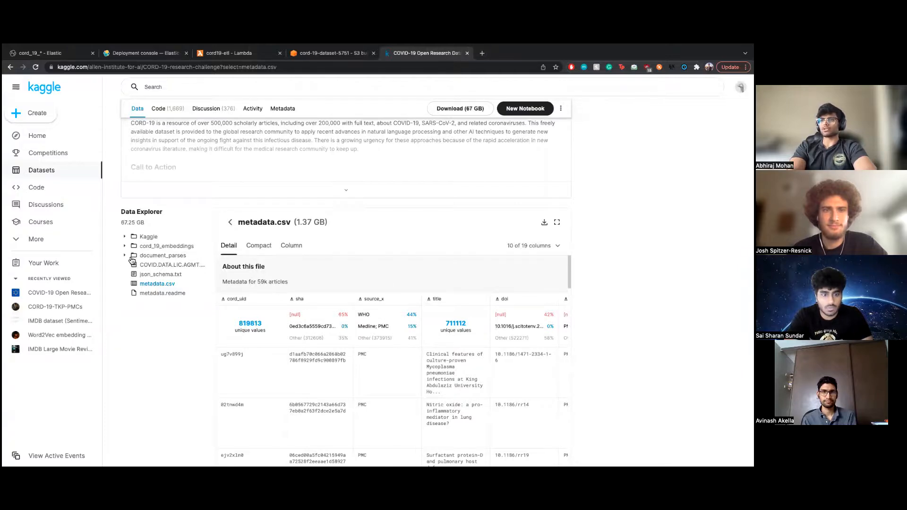
{"action": "left_click", "coordinate": [161, 255]}
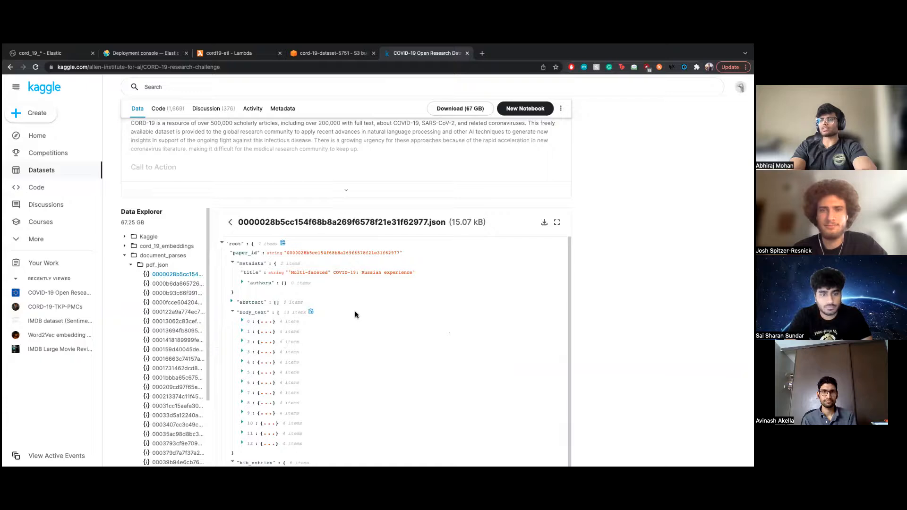
{"action": "mouse_move", "coordinate": [257, 56]}
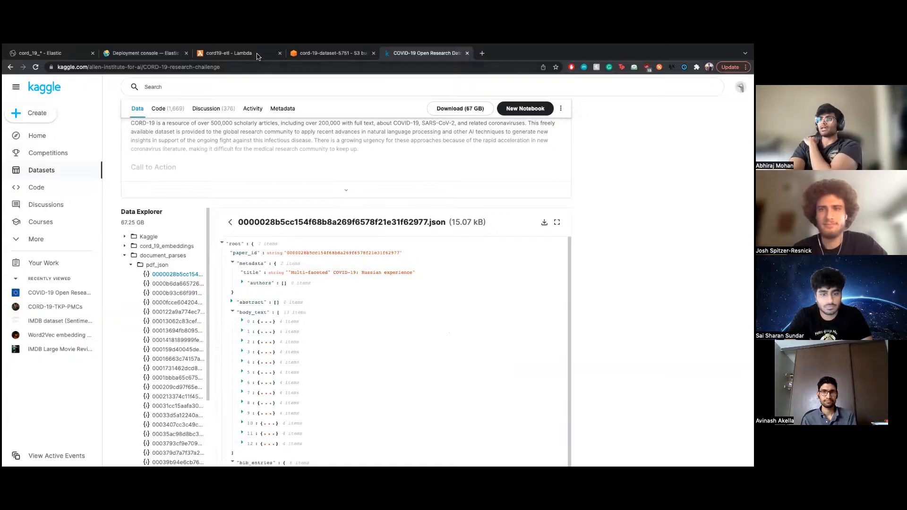
{"action": "left_click", "coordinate": [226, 53]}
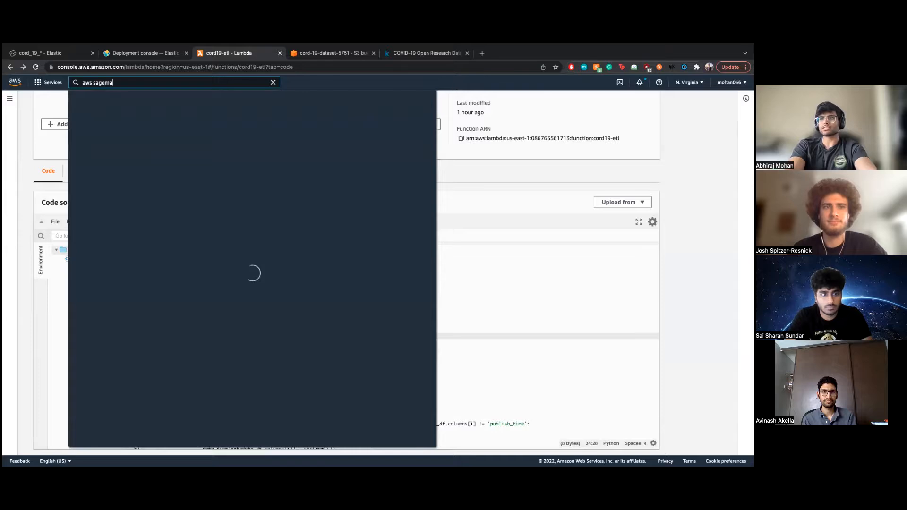
Find and open Amazon SageMaker from the console search, then return to the Kibana cord_19_* view.
{"action": "type", "text": "r"}
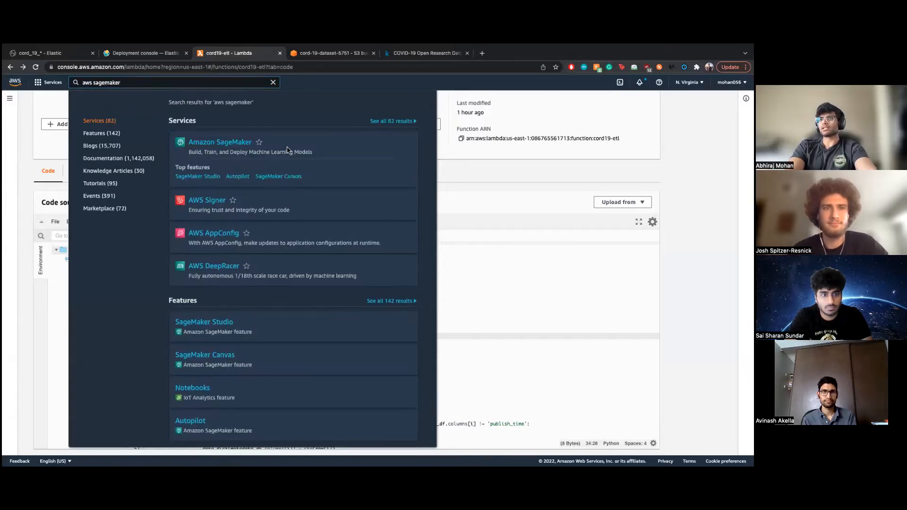
{"action": "left_click", "coordinate": [220, 142]}
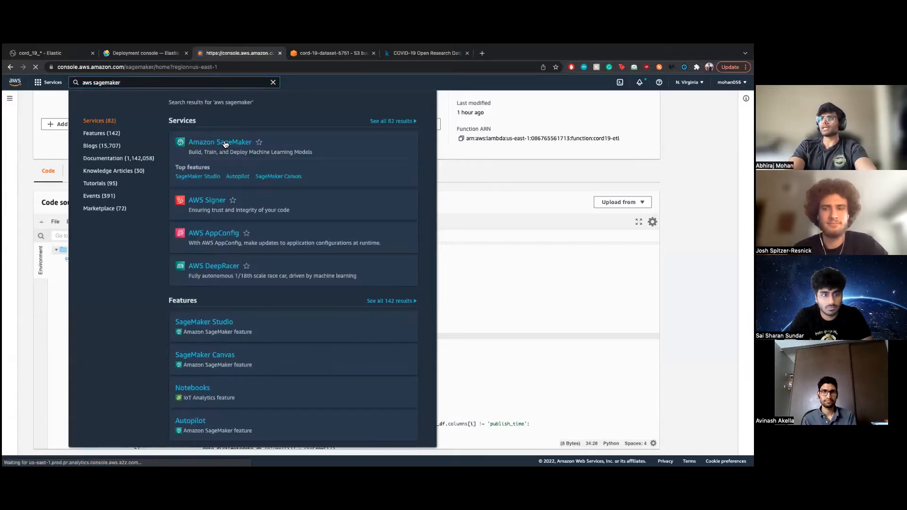
{"action": "left_click", "coordinate": [220, 141]}
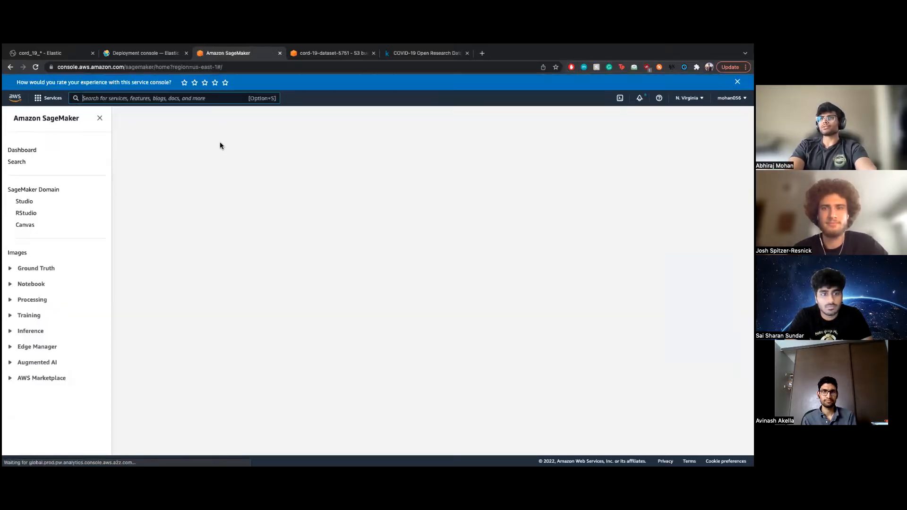
{"action": "left_click", "coordinate": [50, 52]}
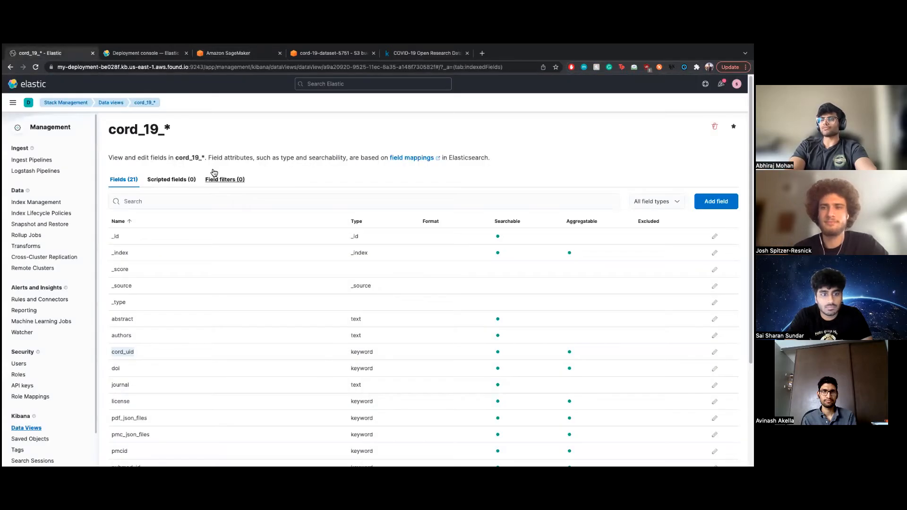
{"action": "mouse_move", "coordinate": [336, 171]}
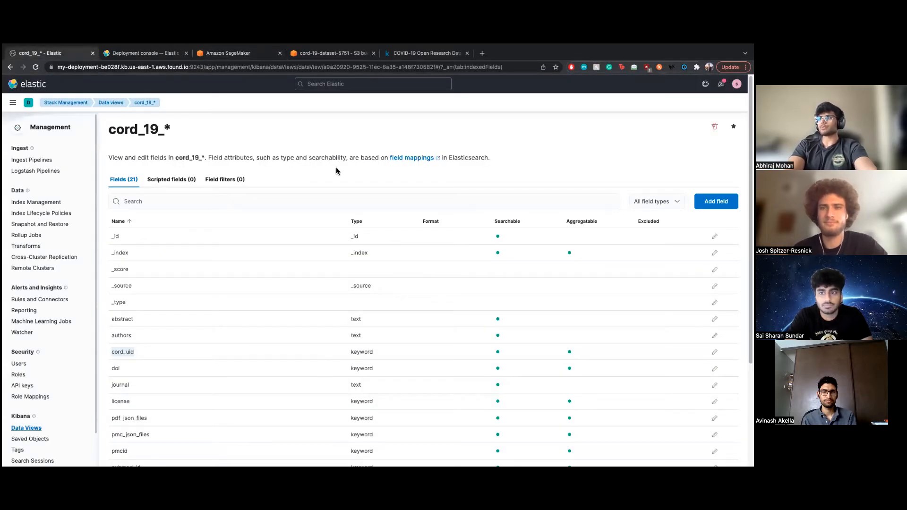